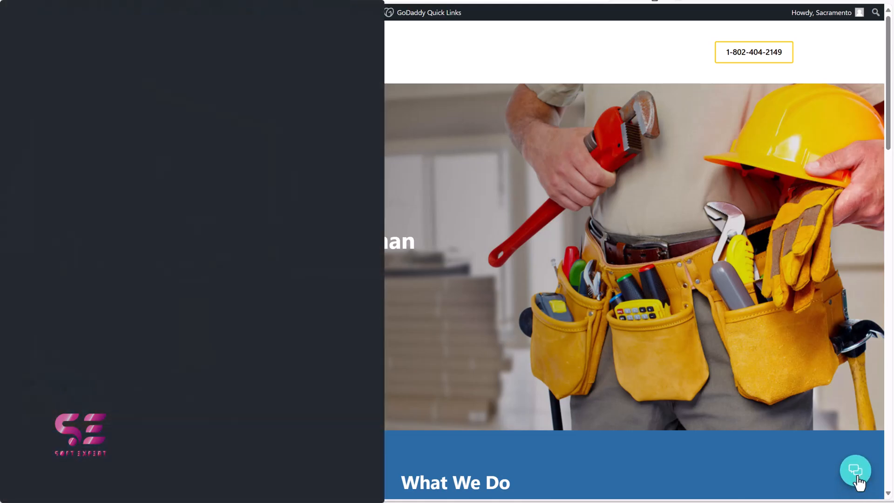
Open the site's chat bubble, submit visitor name and email, and start a new chat
left_click(856, 470)
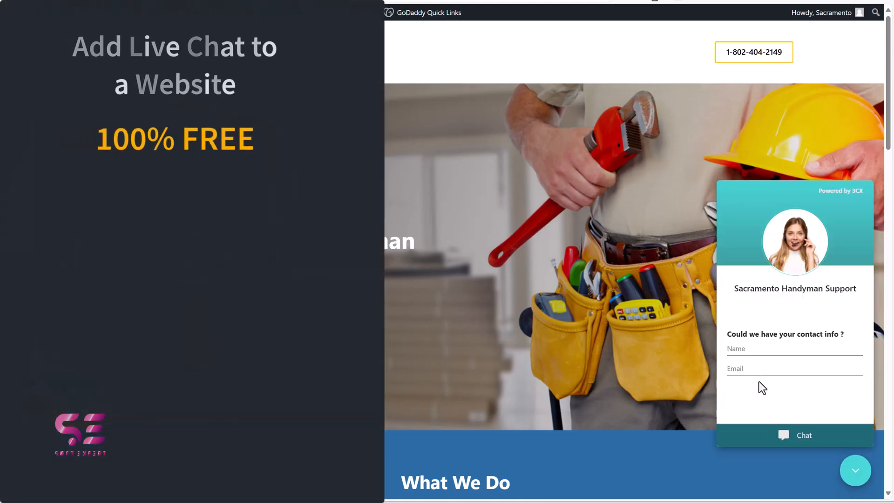
type("10")
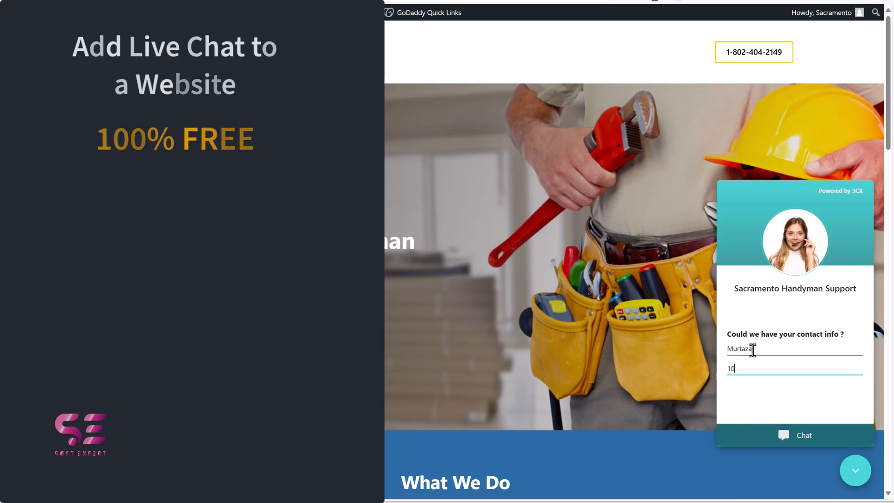
left_click(794, 435)
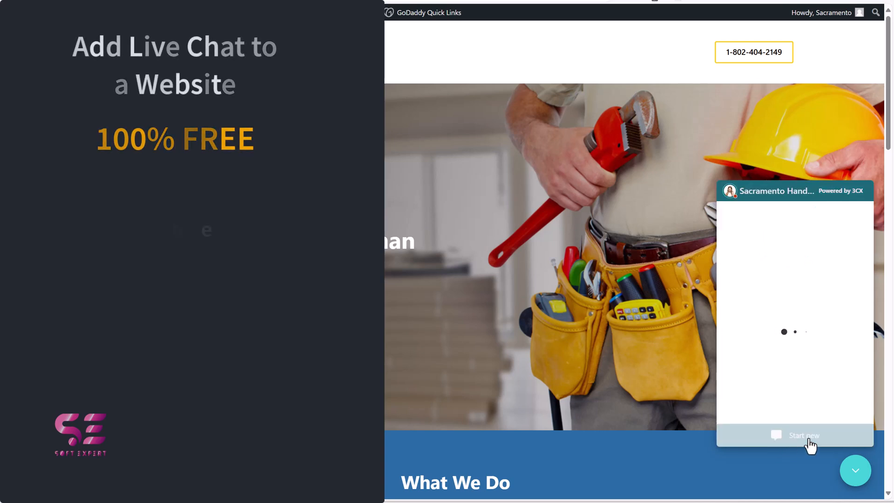
left_click(805, 435)
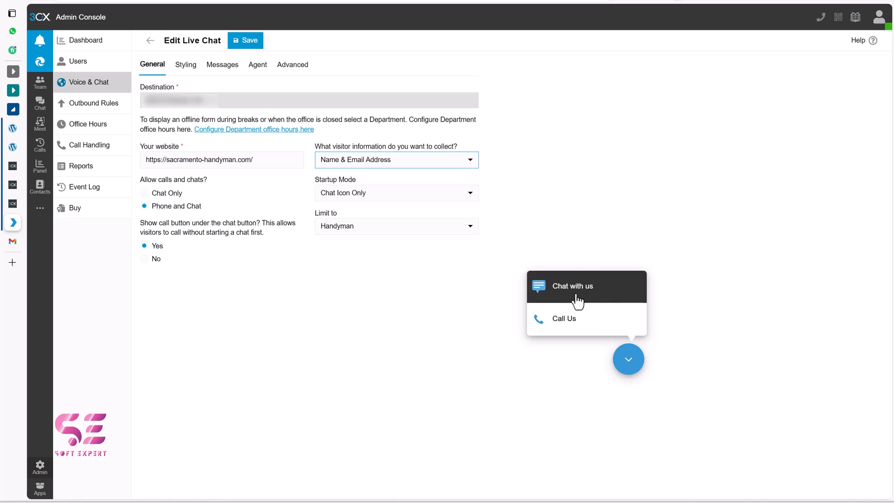
mouse_move(386, 313)
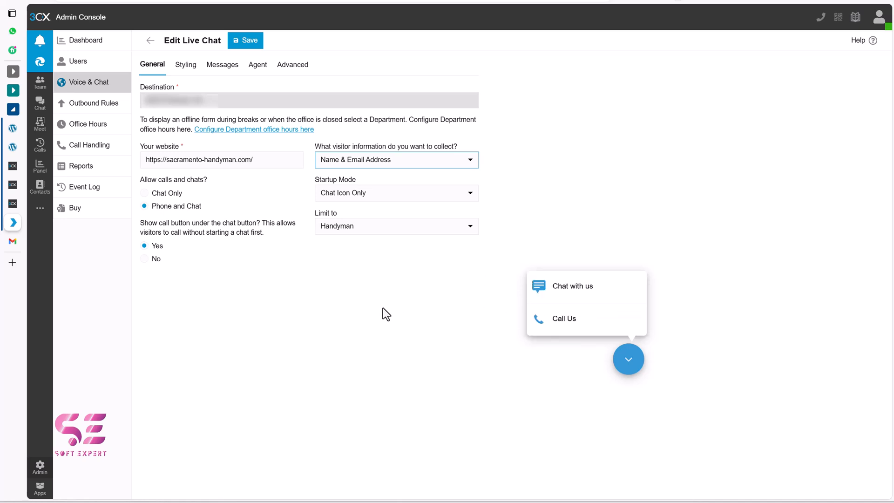
left_click(145, 193)
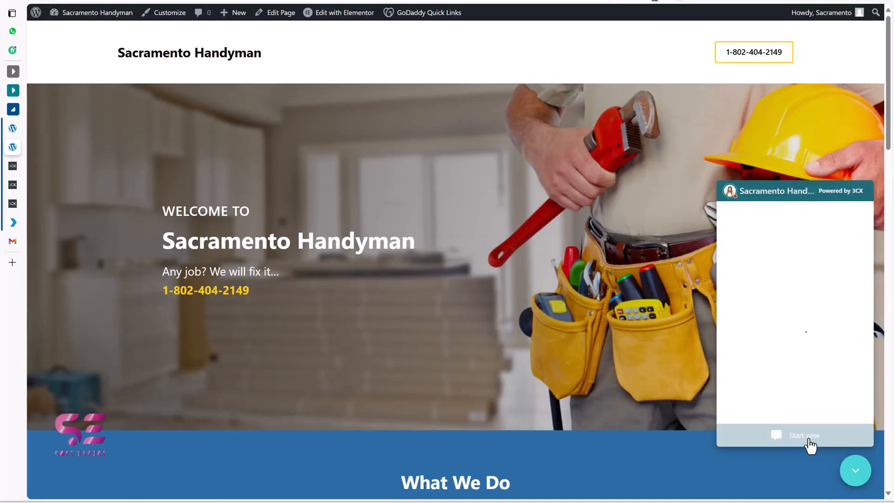
Start a new site chat and send the agent a question about the services
left_click(805, 435)
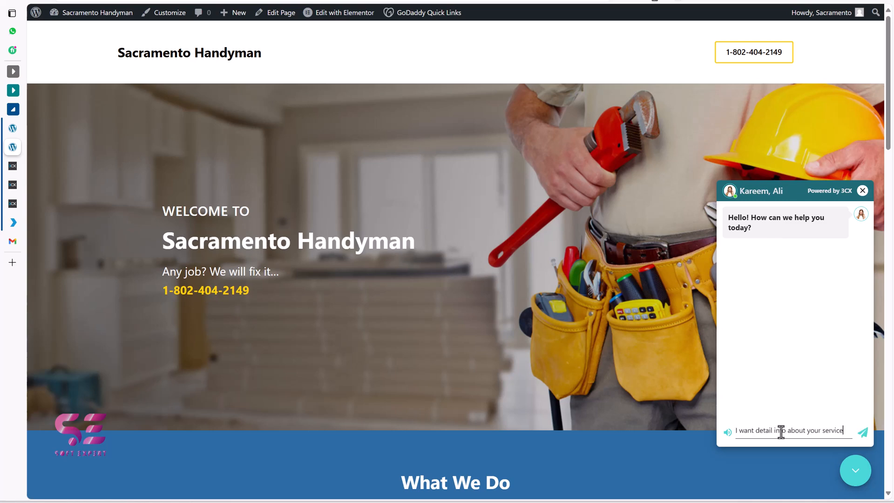
left_click(863, 431)
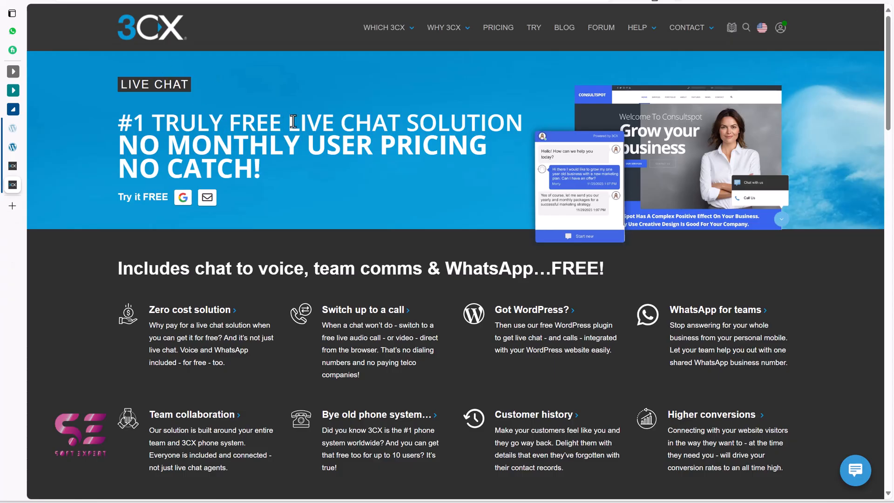
mouse_move(174, 163)
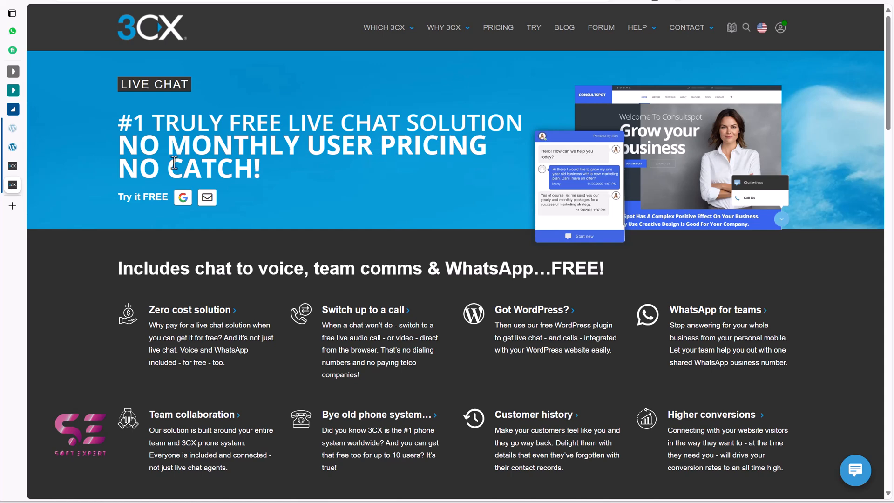
mouse_move(221, 178)
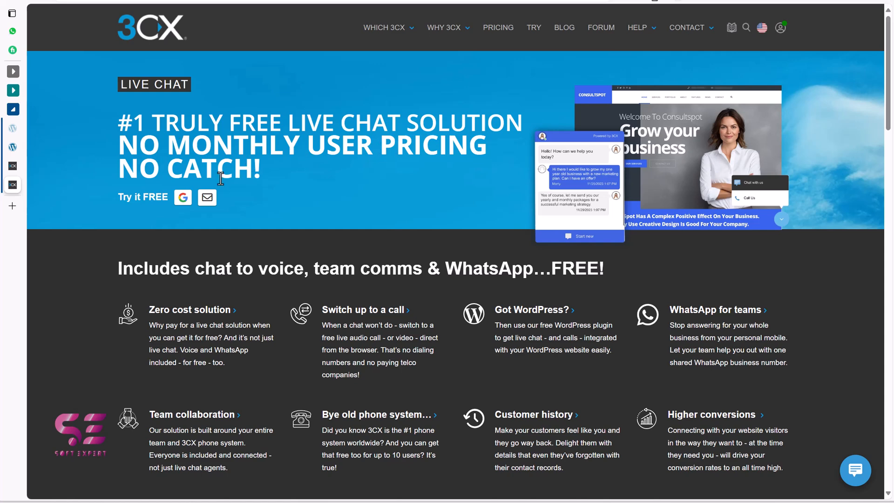
mouse_move(333, 209)
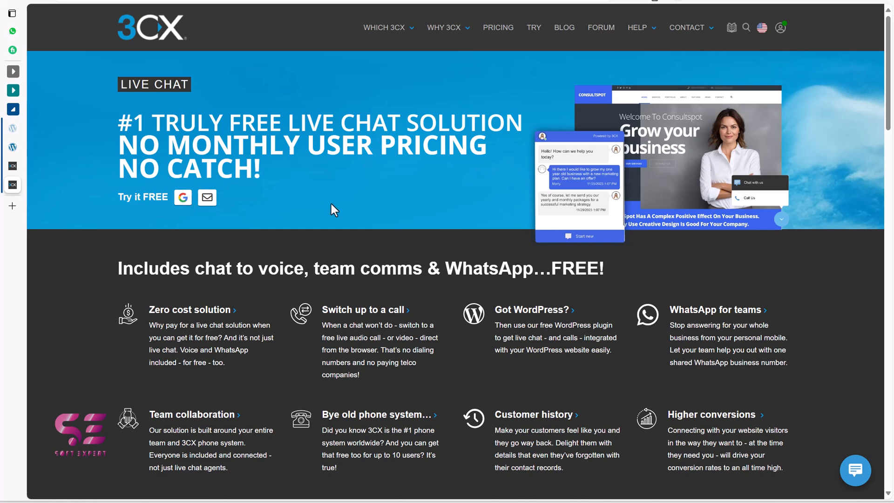
mouse_move(513, 37)
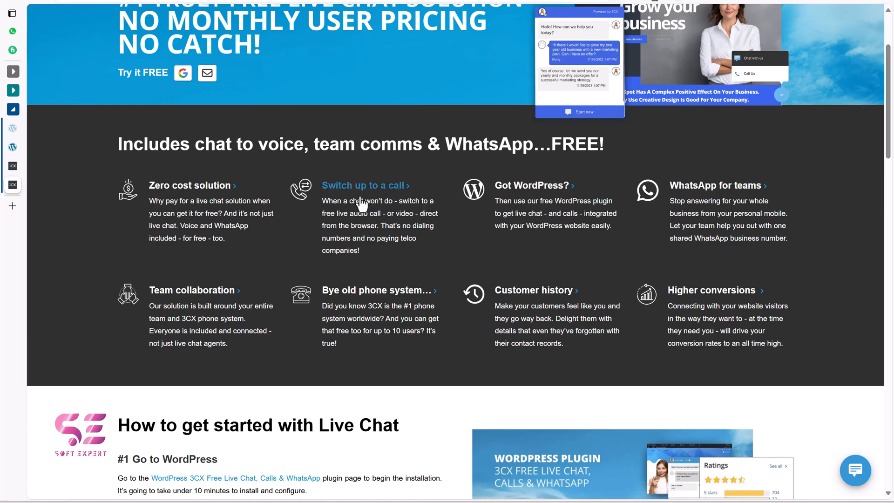
mouse_move(534, 229)
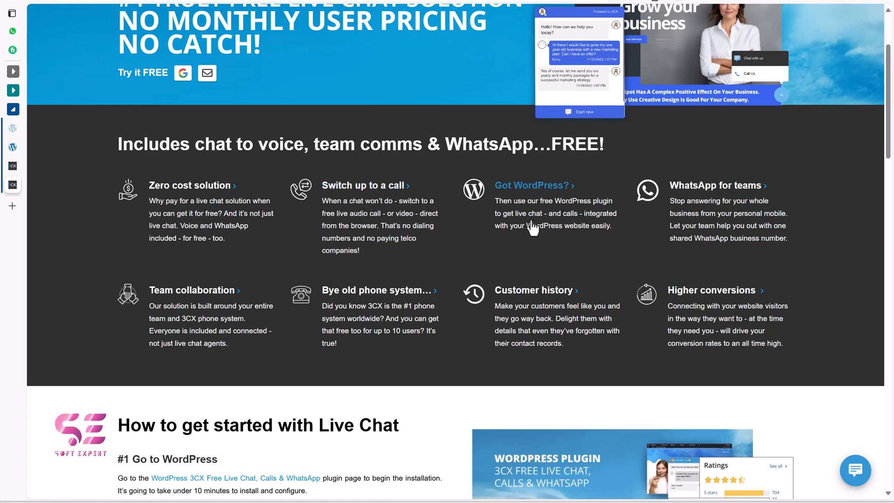
mouse_move(716, 185)
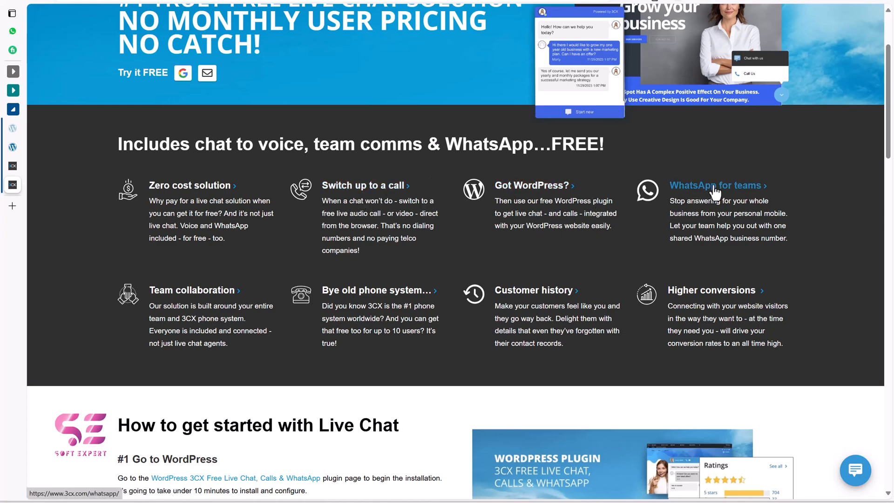
mouse_move(339, 295)
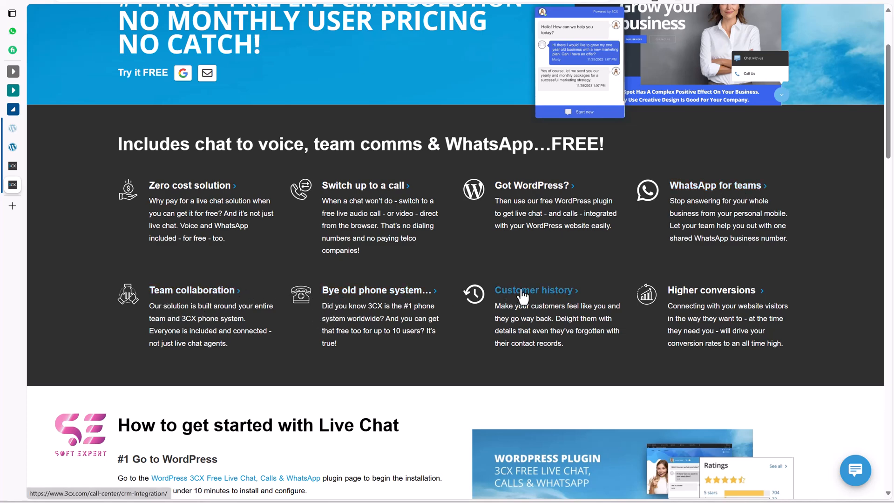
scroll("down", 3)
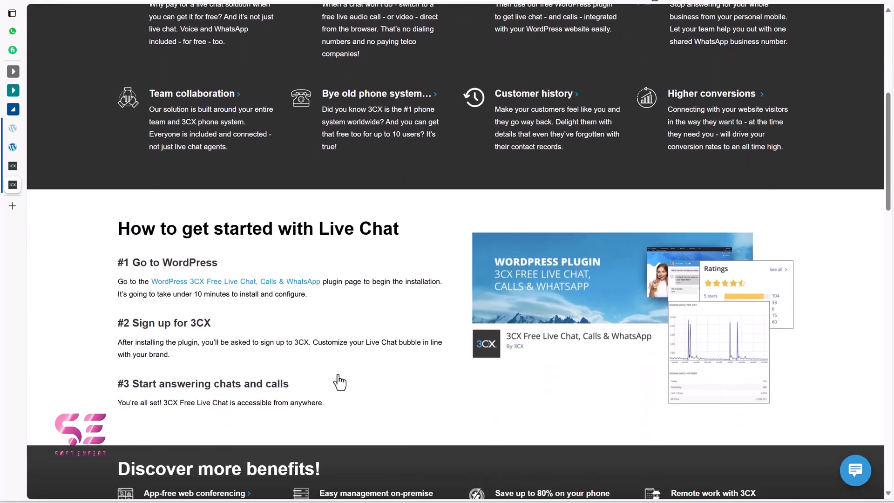
scroll("down", 3)
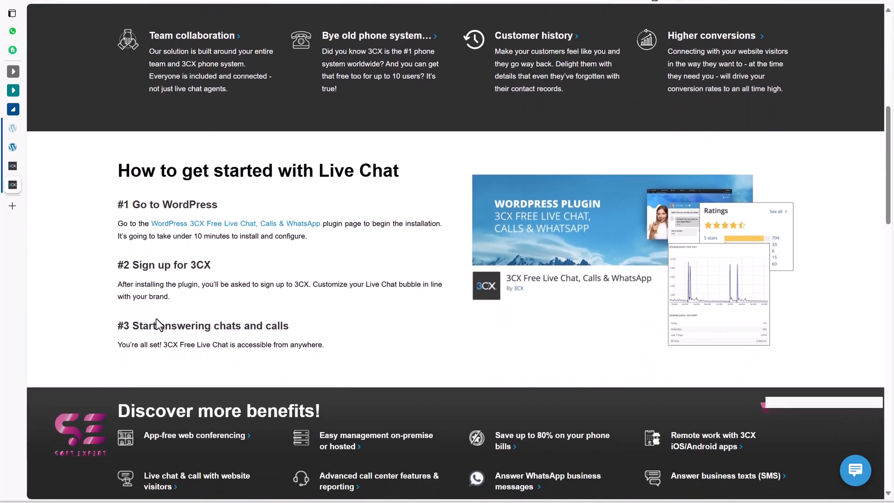
mouse_move(234, 328)
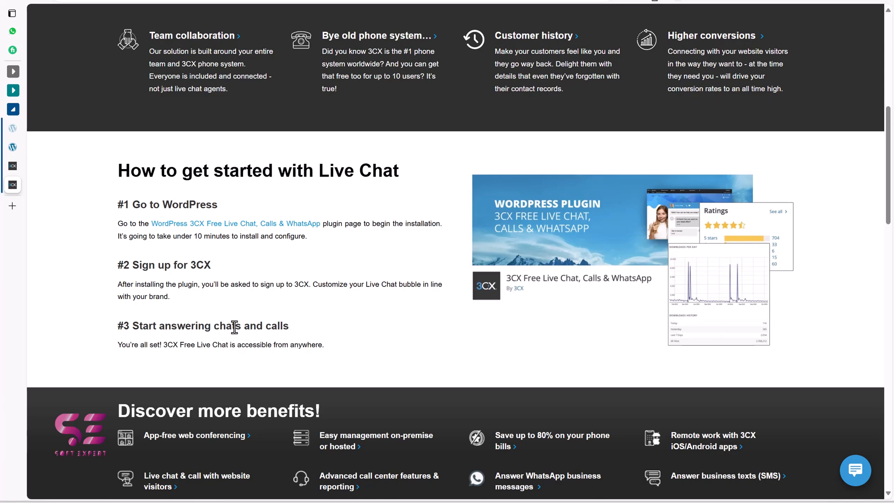
mouse_move(320, 334)
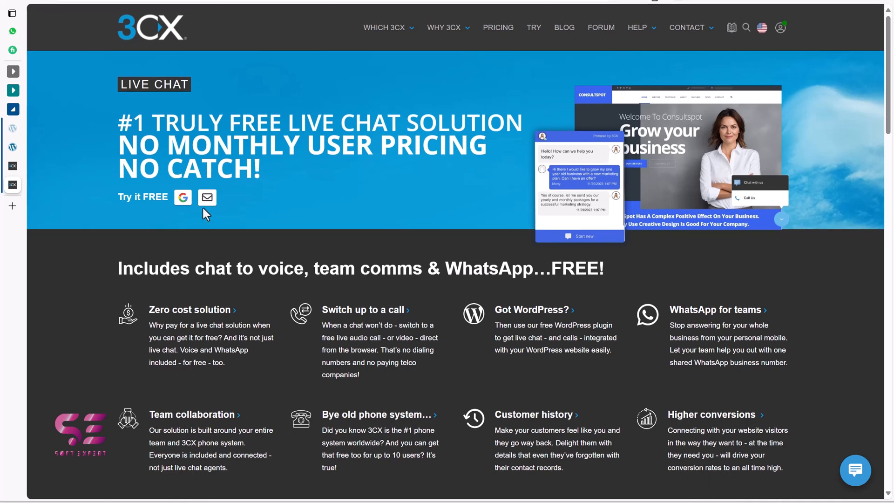
Add a new system from the account menu and select the 3CX FREE plan
left_click(779, 27)
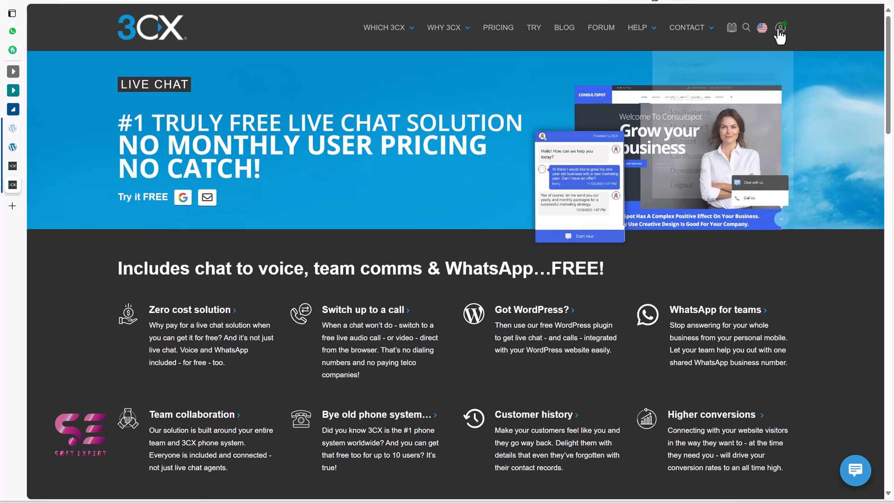
left_click(780, 28)
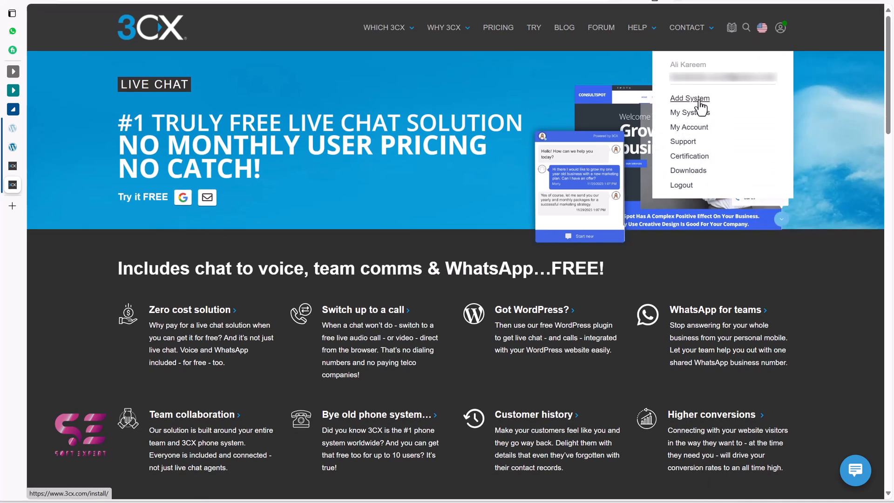
left_click(688, 97)
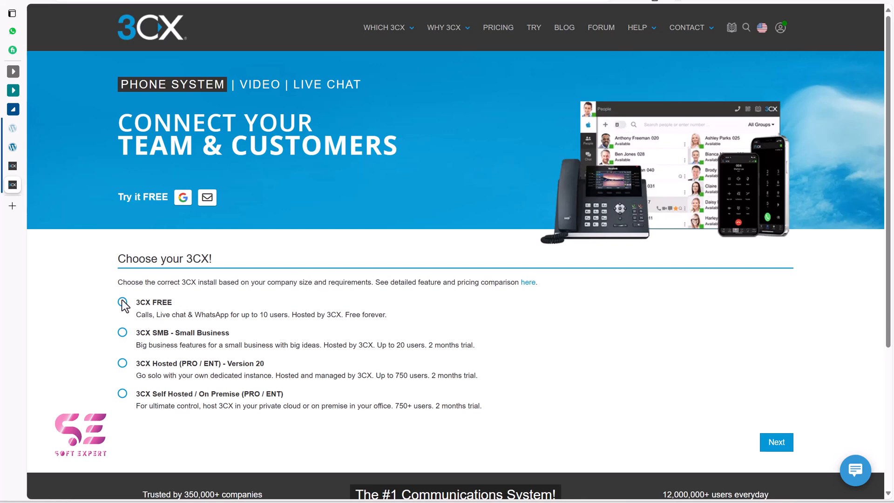
left_click(122, 302)
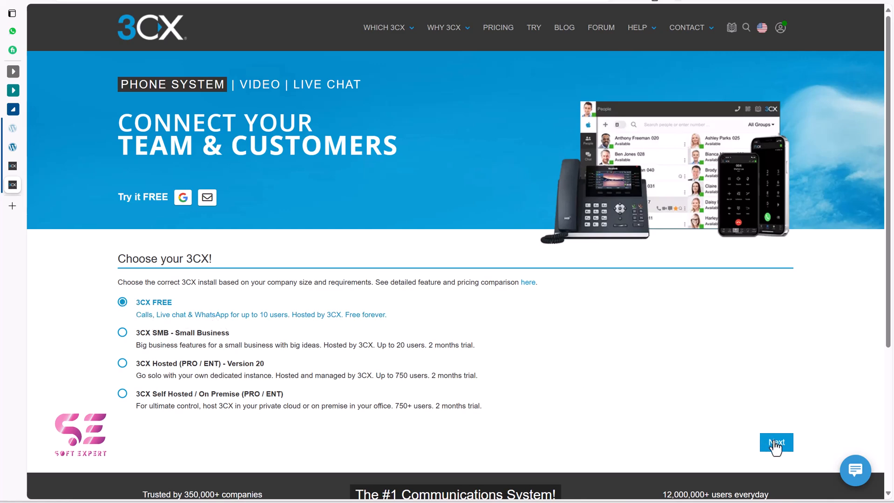
Submit the free system signup and reach the 'Your 3CX is ready!' login details page
left_click(776, 442)
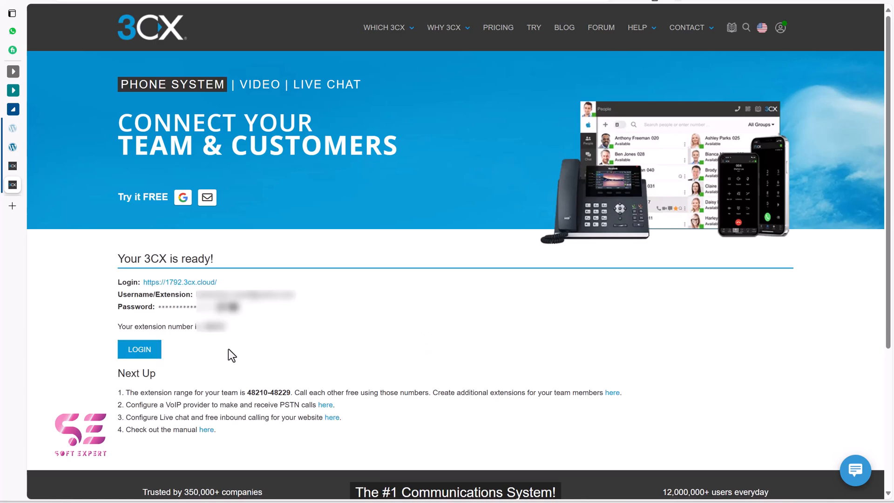
mouse_move(214, 363)
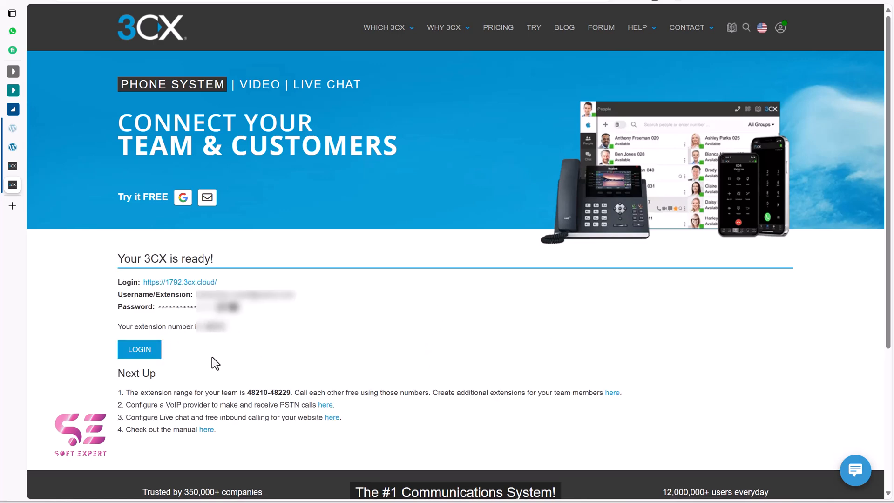
mouse_move(206, 334)
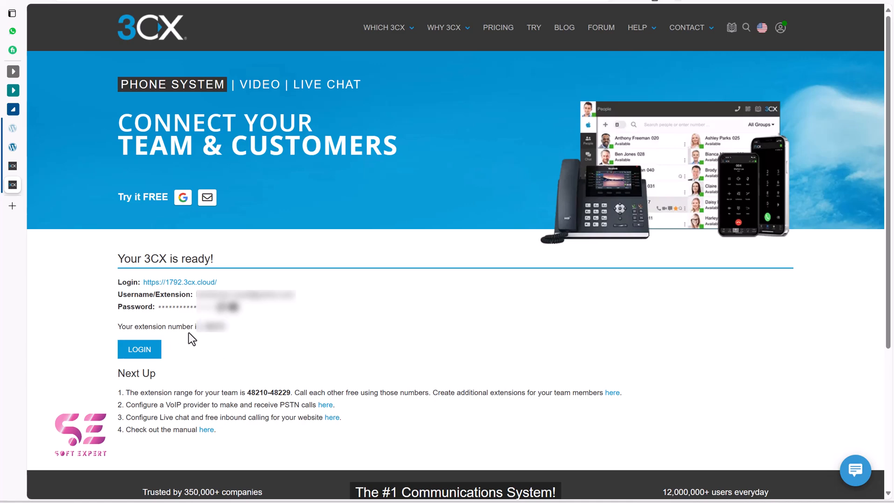
mouse_move(142, 324)
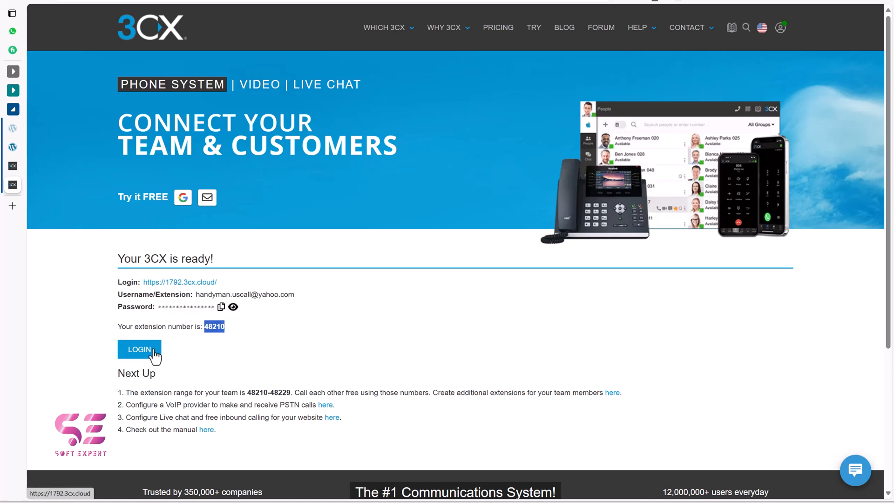
left_click(139, 349)
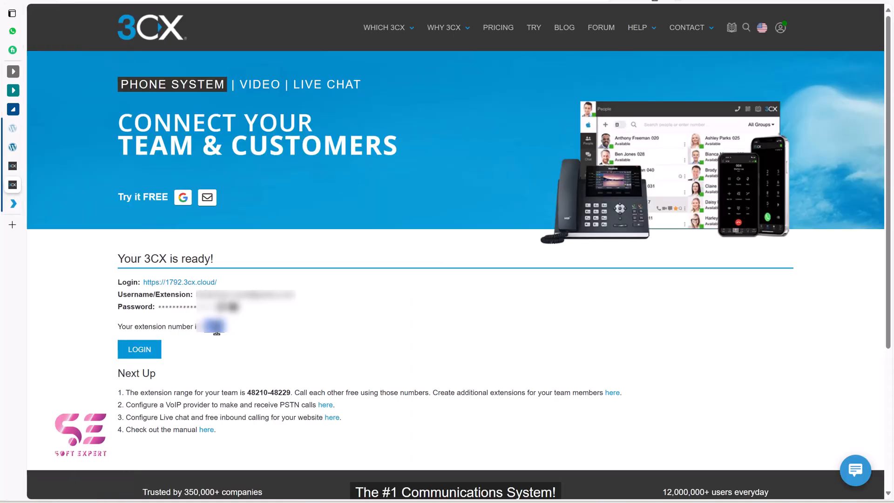
left_click(139, 349)
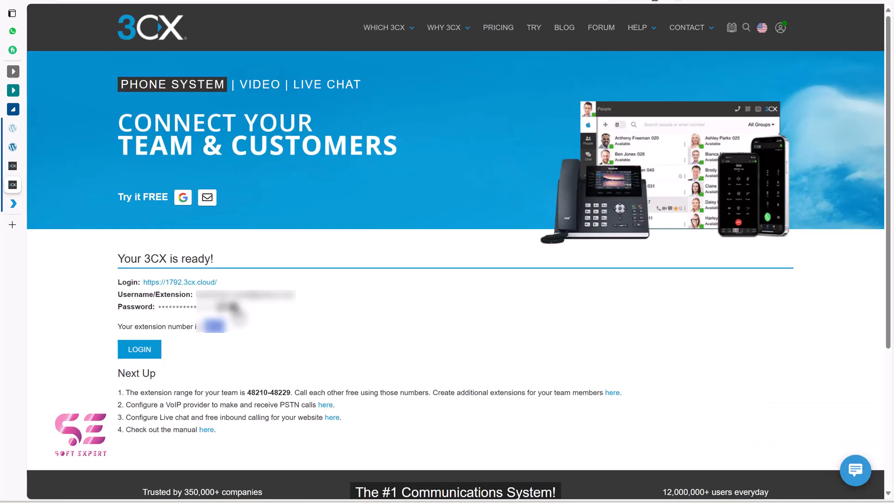
Log in to the new system's web client, reaching the Install the 3CX App dialog
left_click(139, 349)
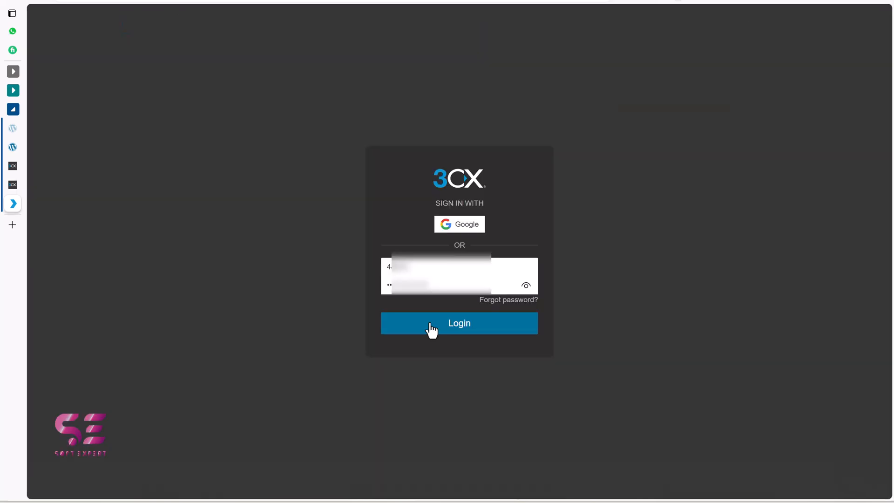
left_click(459, 323)
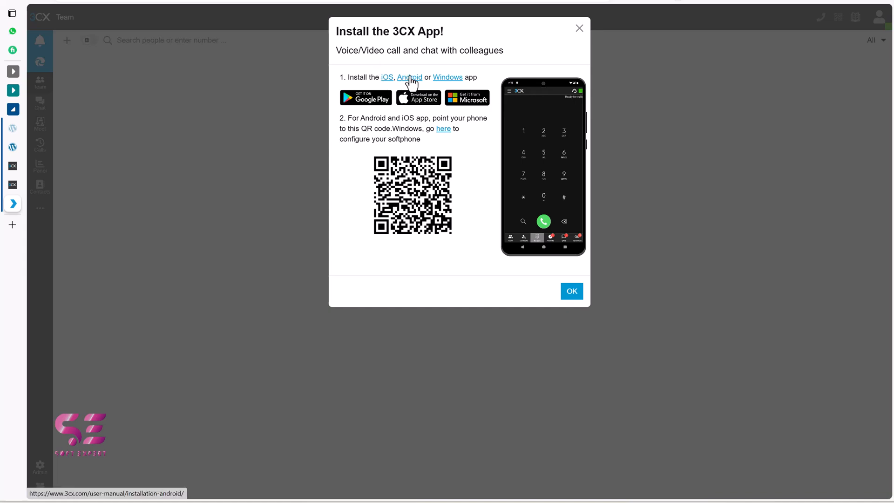
mouse_move(451, 255)
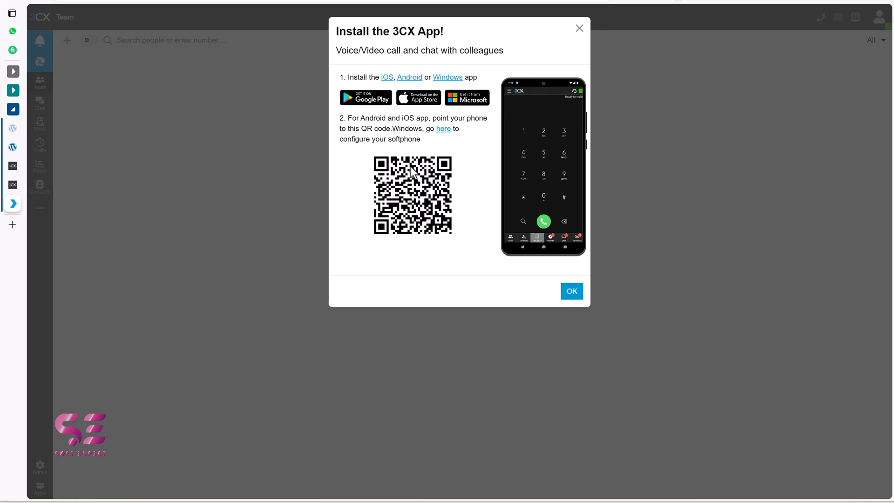
mouse_move(529, 220)
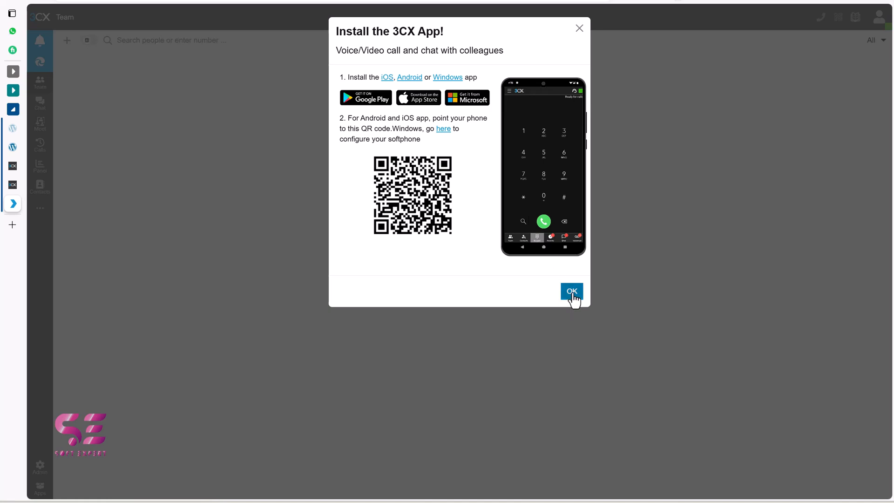
Dismiss the app prompt, browse Meet, Calls, Panel and Contacts, then enter Admin
left_click(571, 290)
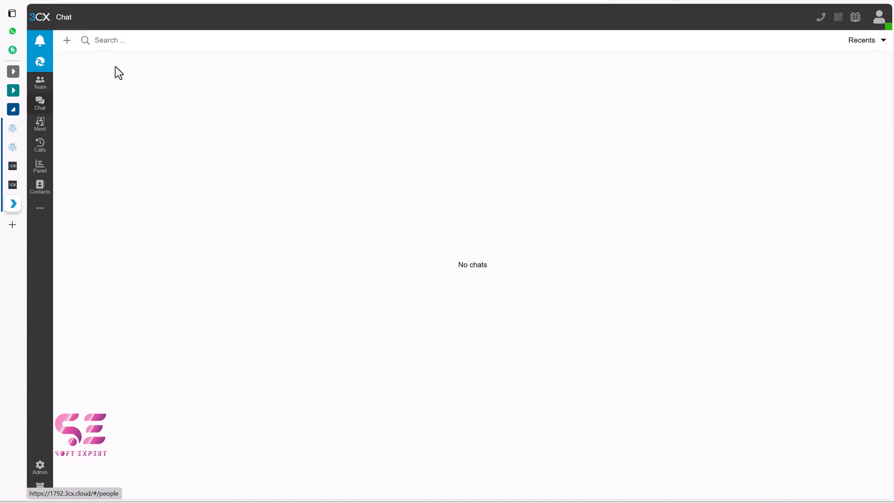
mouse_move(40, 124)
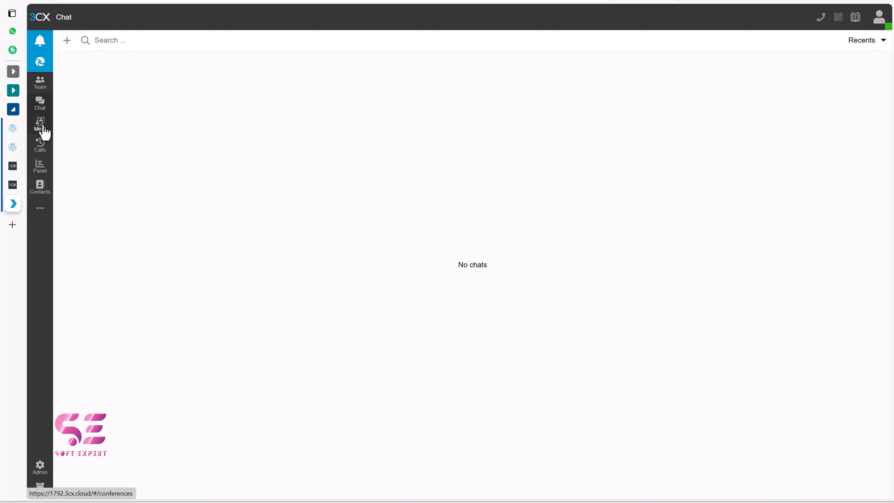
left_click(40, 124)
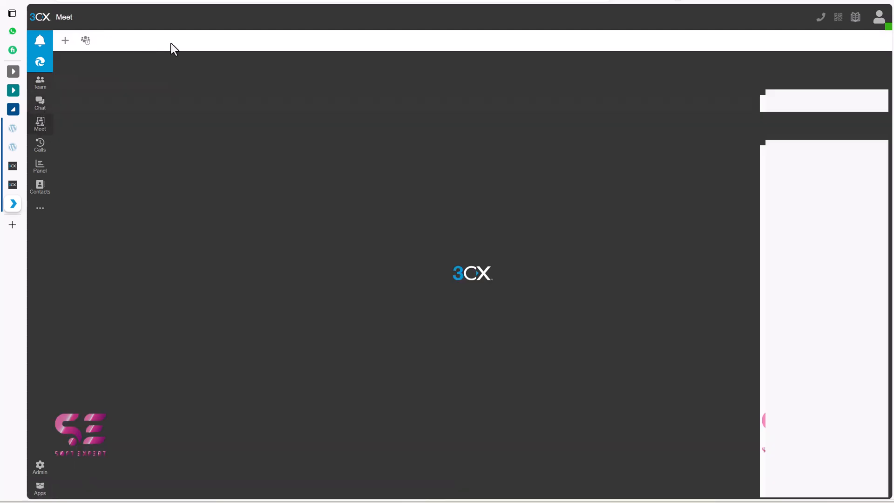
left_click(39, 144)
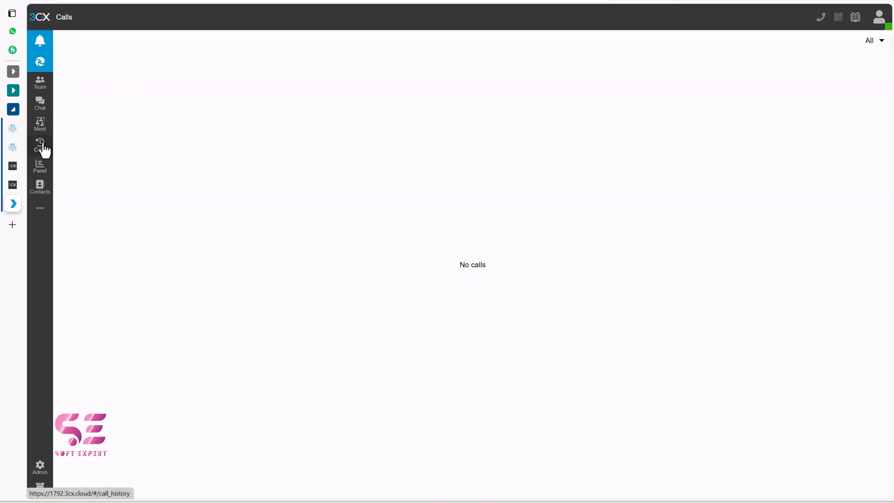
left_click(39, 166)
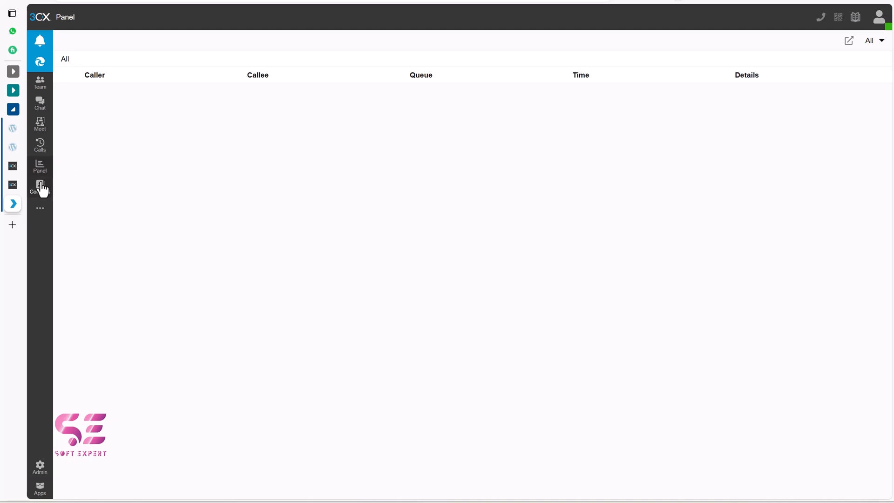
left_click(39, 187)
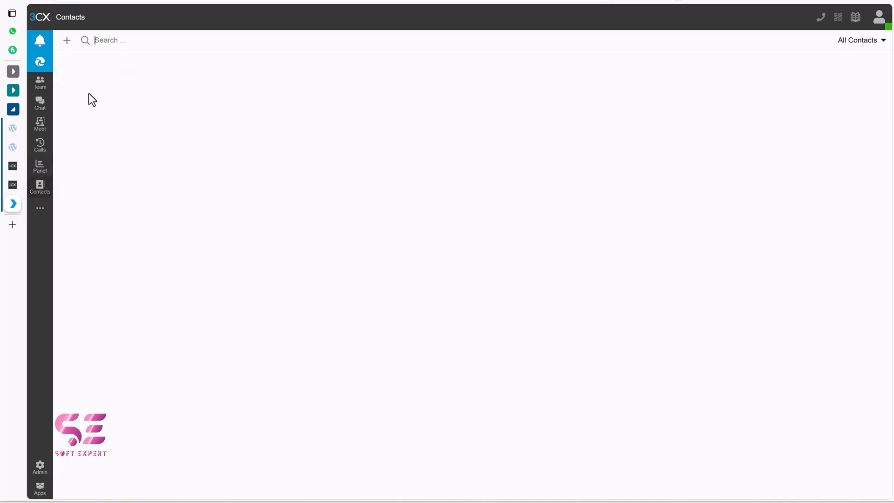
left_click(40, 208)
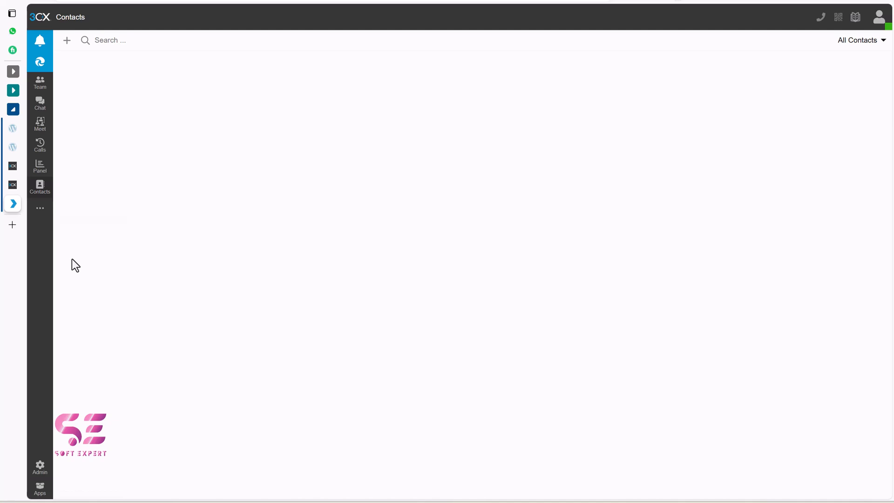
left_click(39, 467)
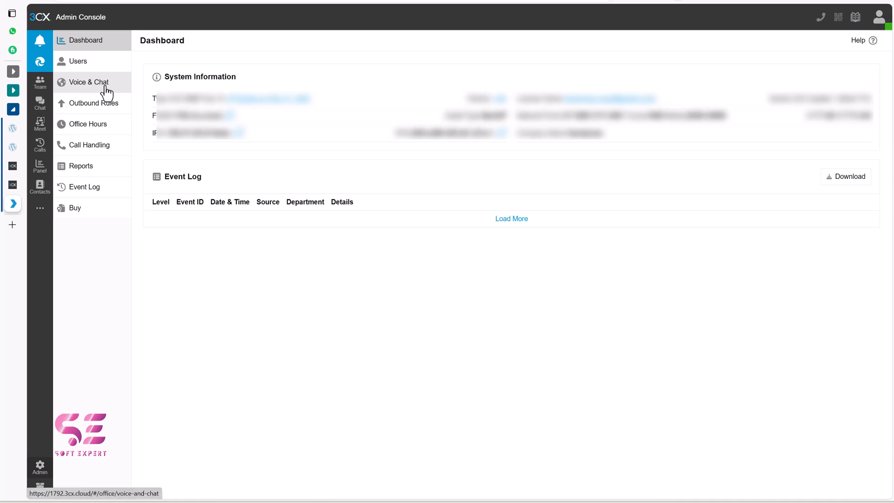
Copy the 3CX Live Chat URL from the Voice & Chat channel list
left_click(88, 82)
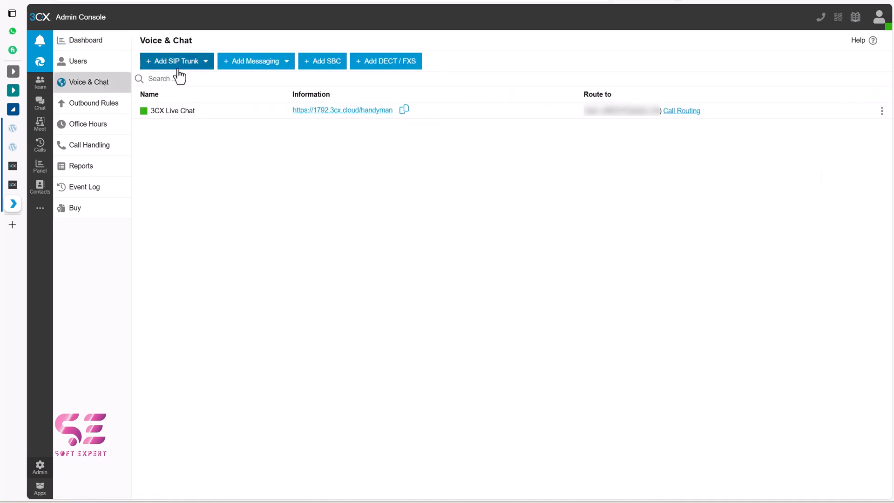
mouse_move(254, 61)
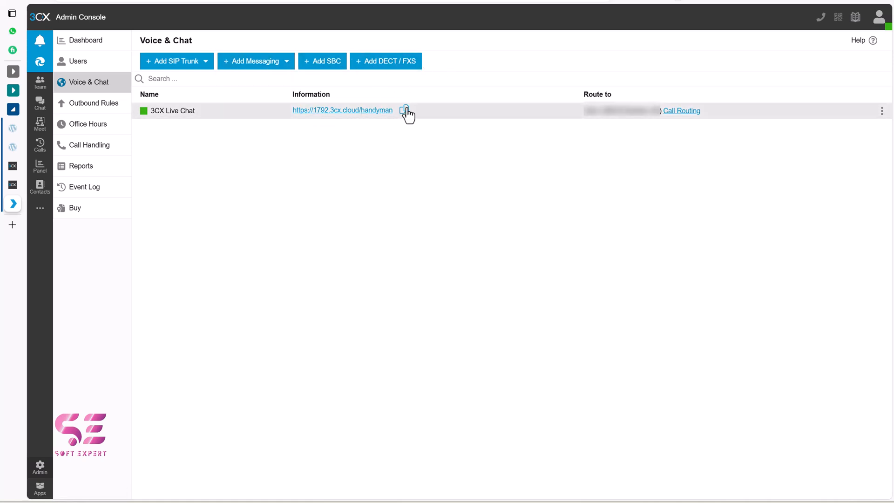
left_click(405, 110)
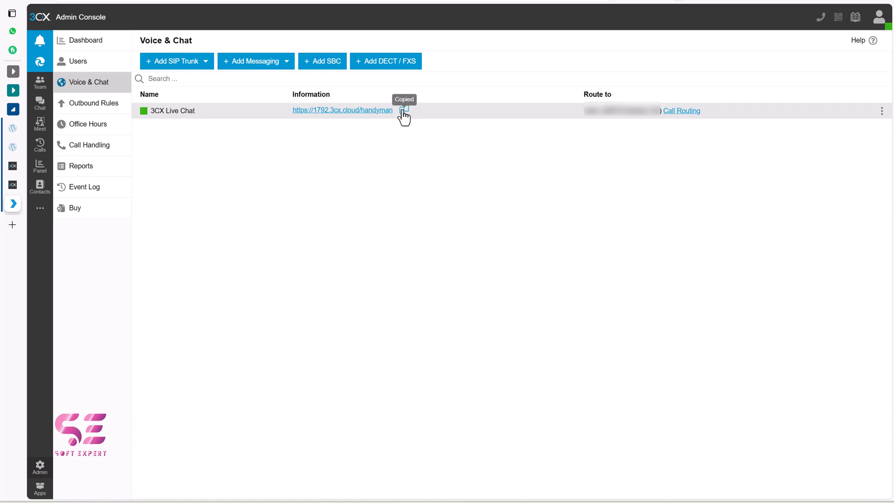
mouse_move(434, 112)
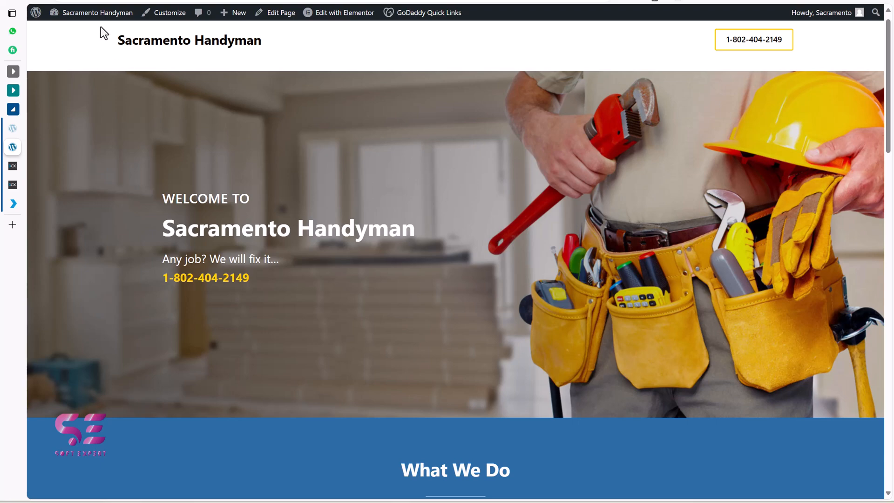
Search plugins for '3cx', install and activate 3CX Free Live Chat, then refresh
left_click(97, 12)
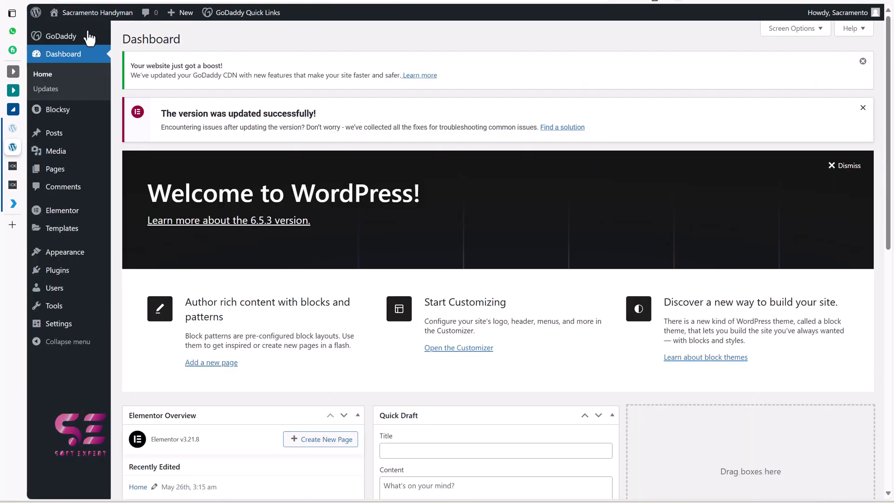
mouse_move(56, 270)
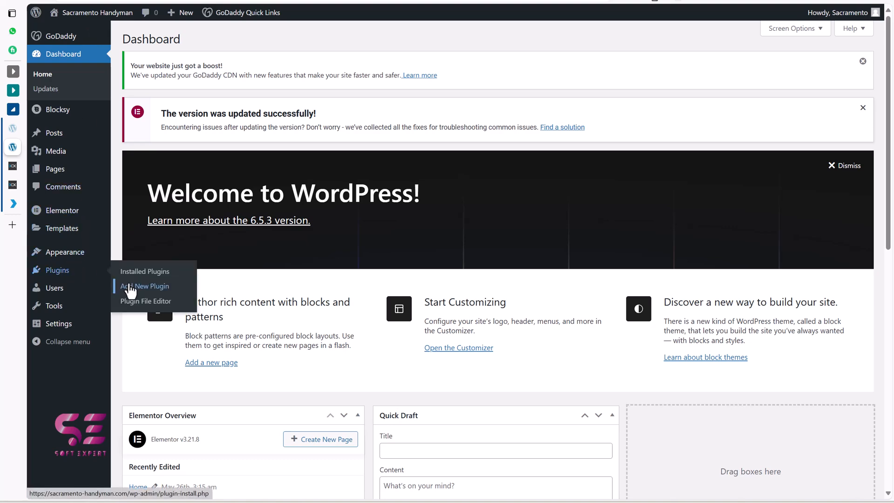
left_click(145, 286)
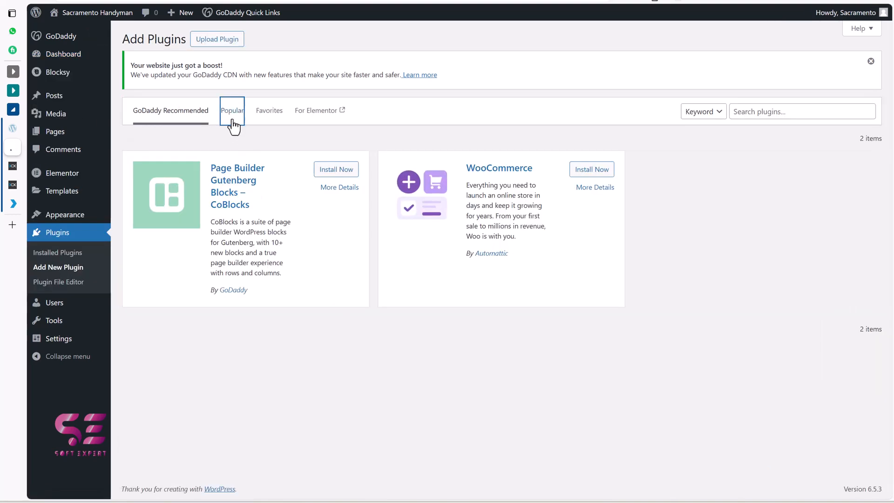
left_click(232, 110)
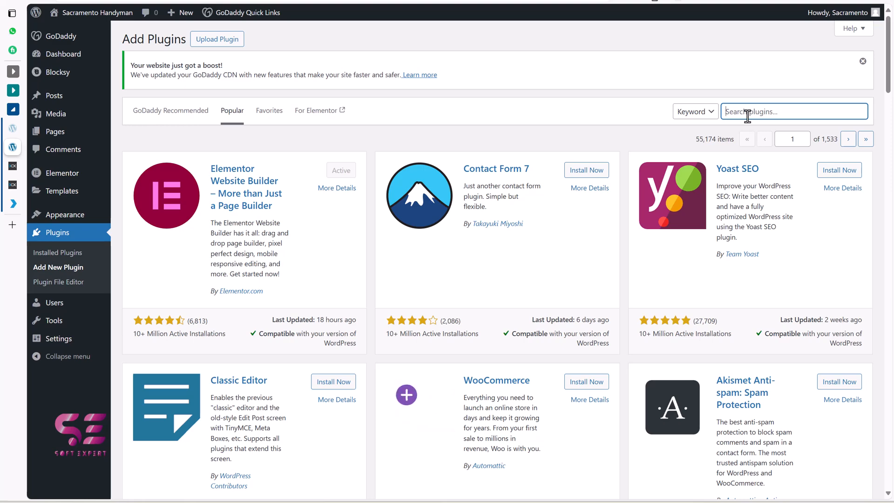
type("3cx")
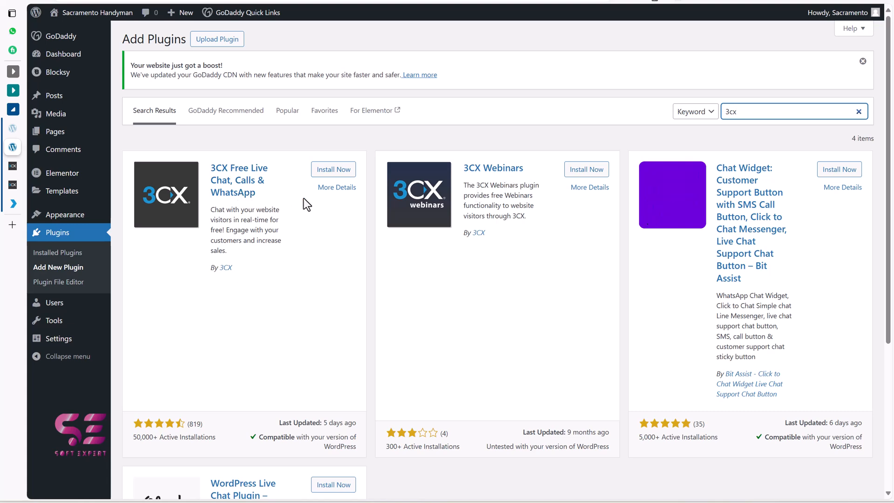
left_click(333, 170)
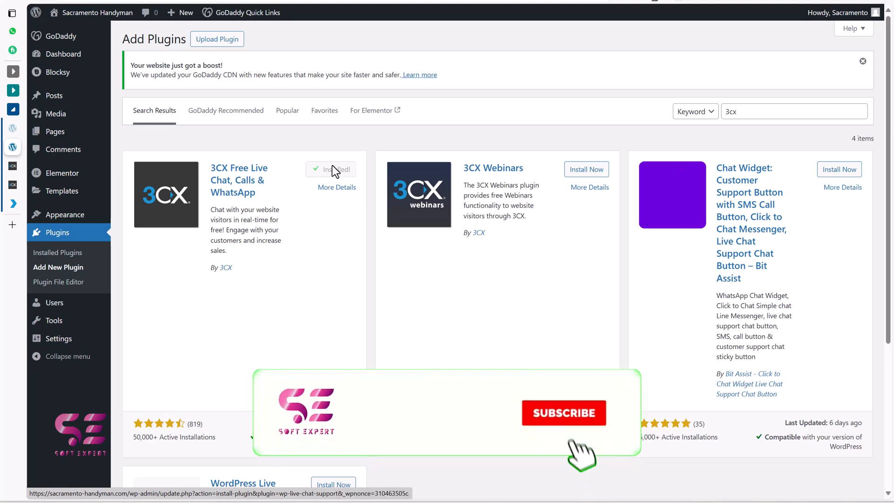
left_click(331, 170)
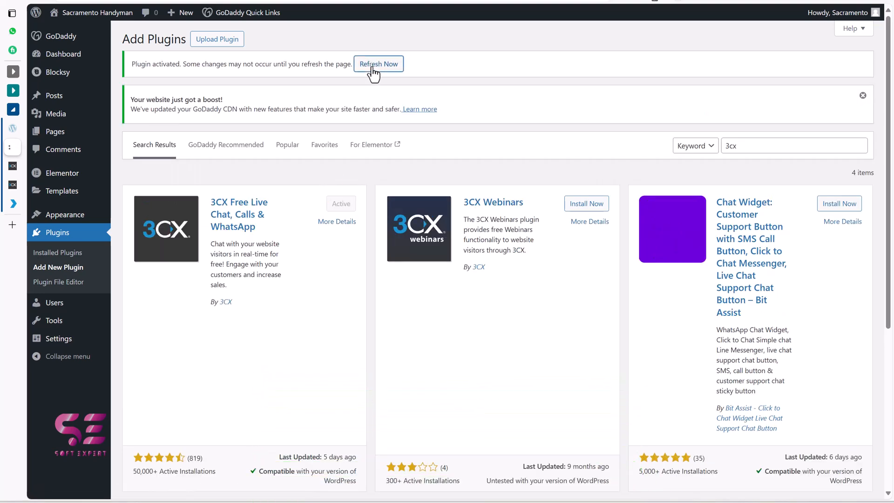
left_click(378, 63)
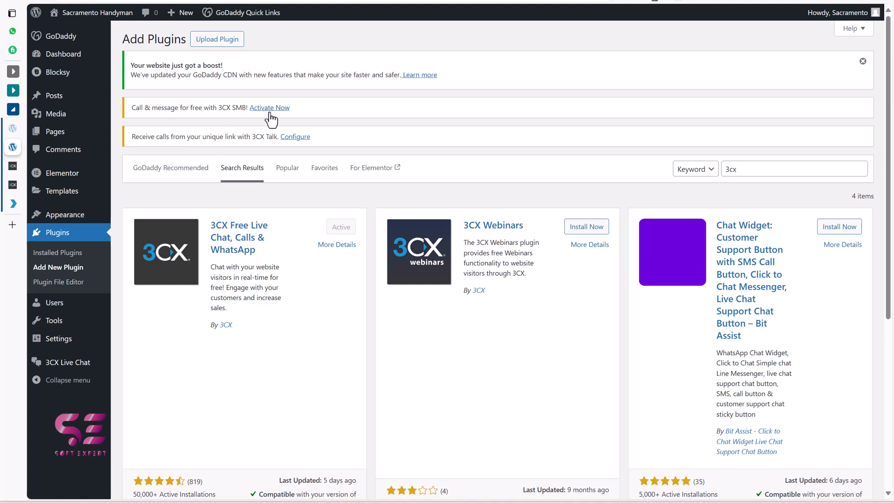
Use Activate Now in the 3CX SMB notice to reach 3CX Live Chat Options
left_click(67, 361)
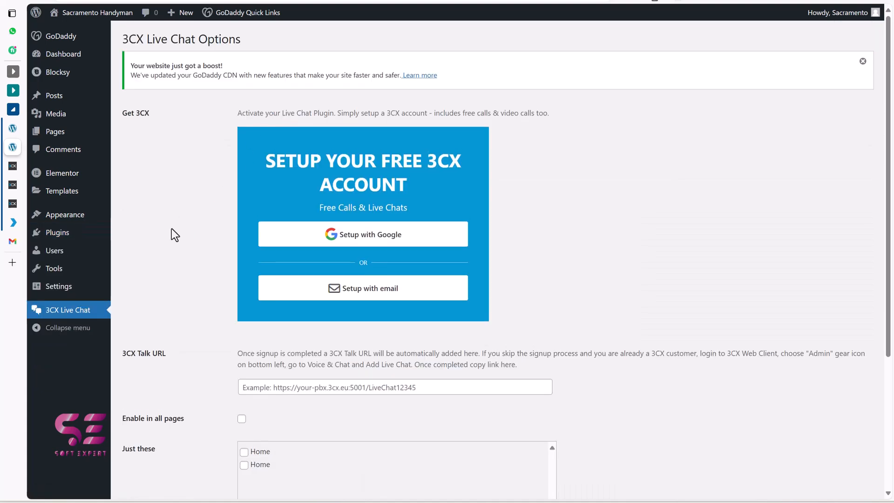
mouse_move(357, 188)
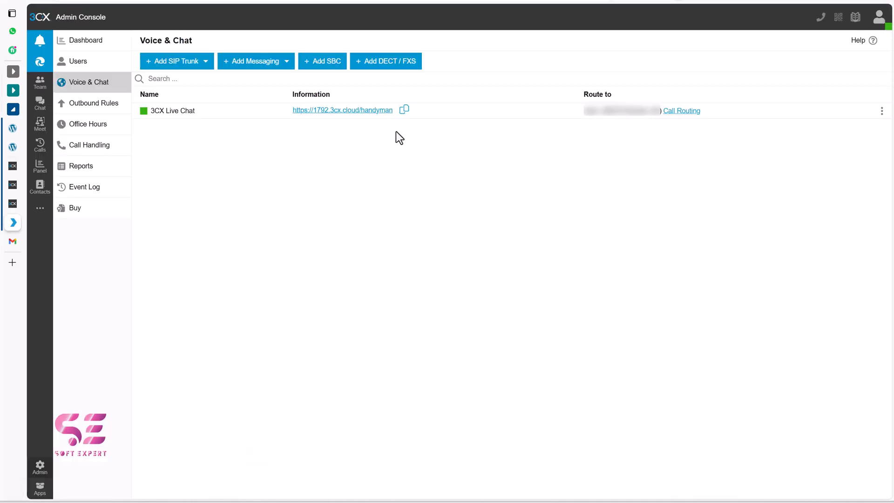
left_click(173, 111)
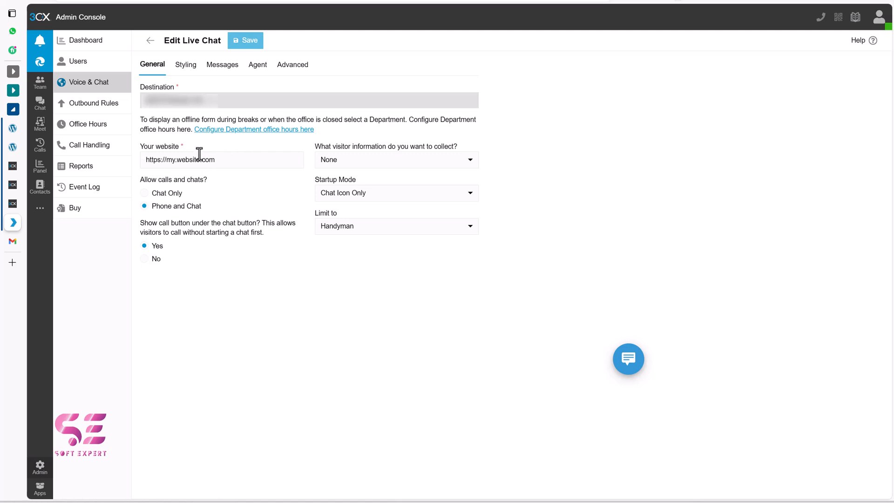
type("https://www.example.com/")
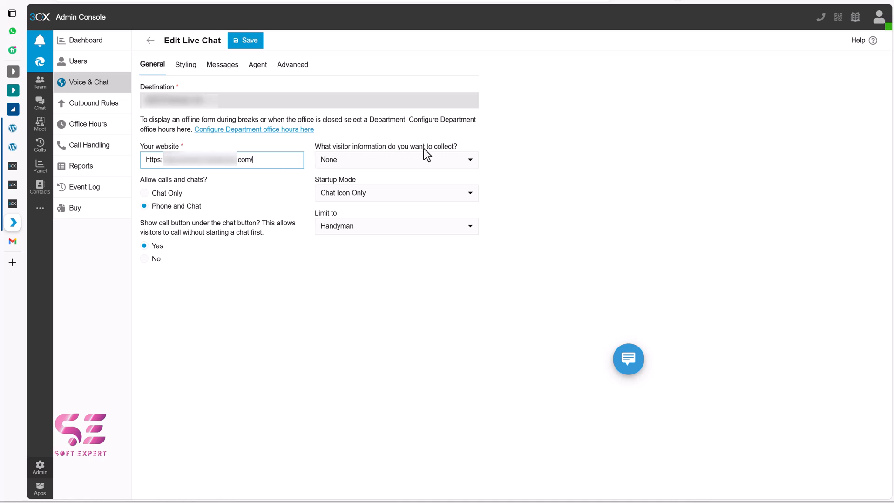
left_click(396, 160)
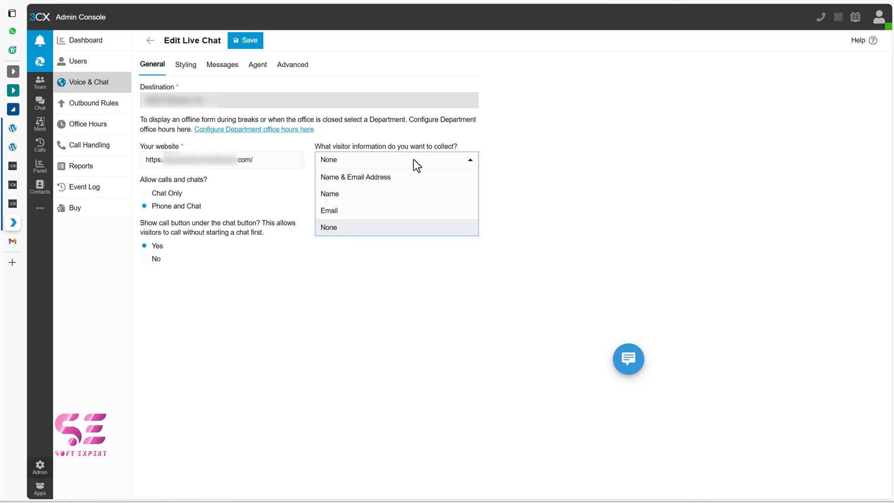
mouse_move(391, 173)
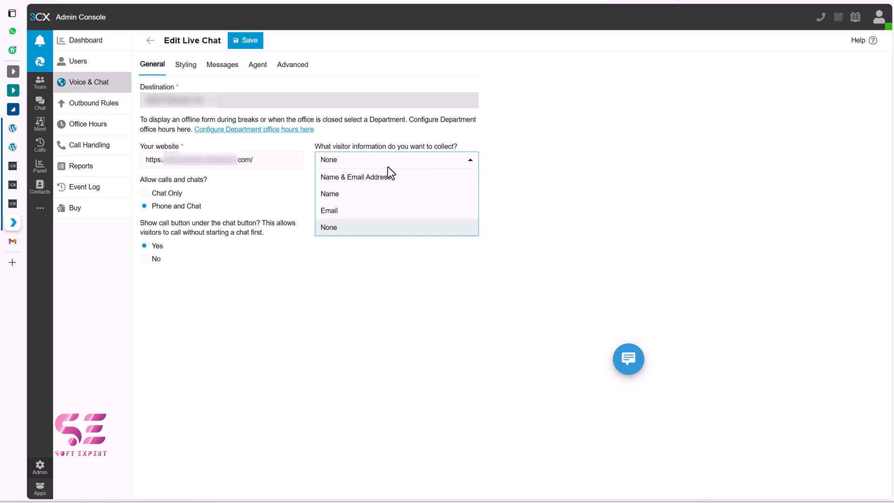
left_click(358, 177)
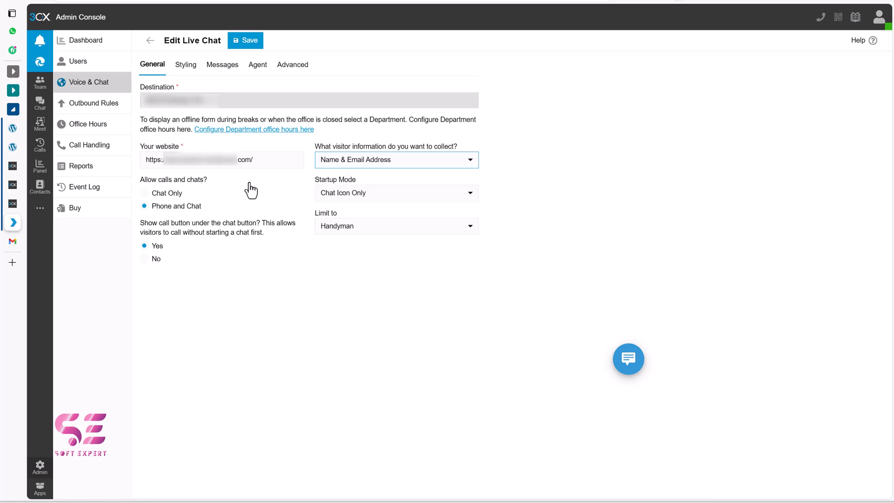
mouse_move(191, 200)
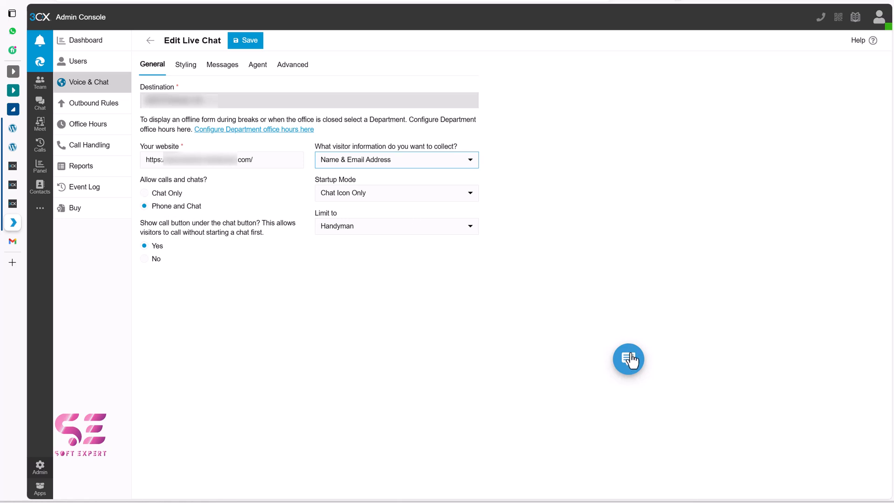
Set the widget to Chat Only and keep Startup Mode on Chat Icon Only
left_click(627, 359)
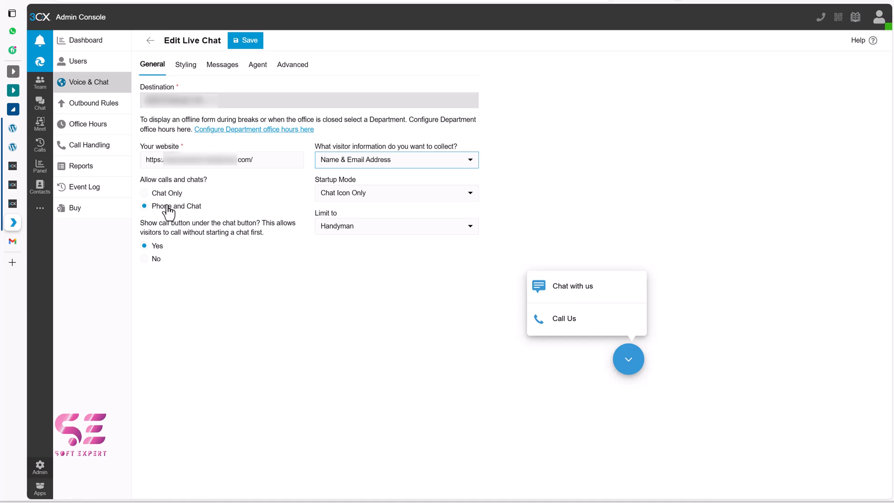
left_click(144, 193)
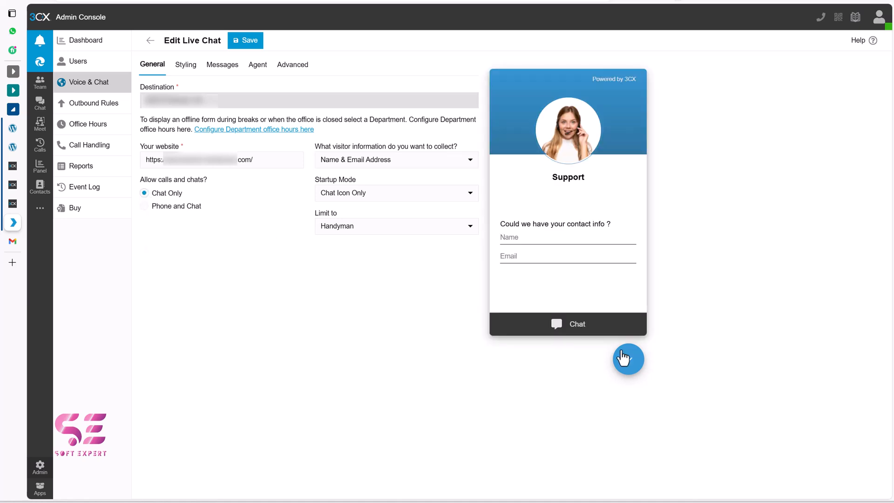
left_click(628, 358)
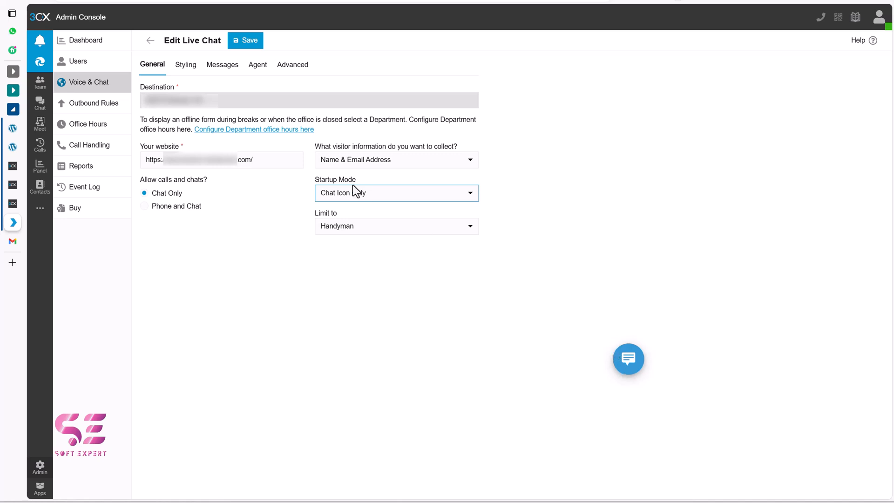
left_click(396, 192)
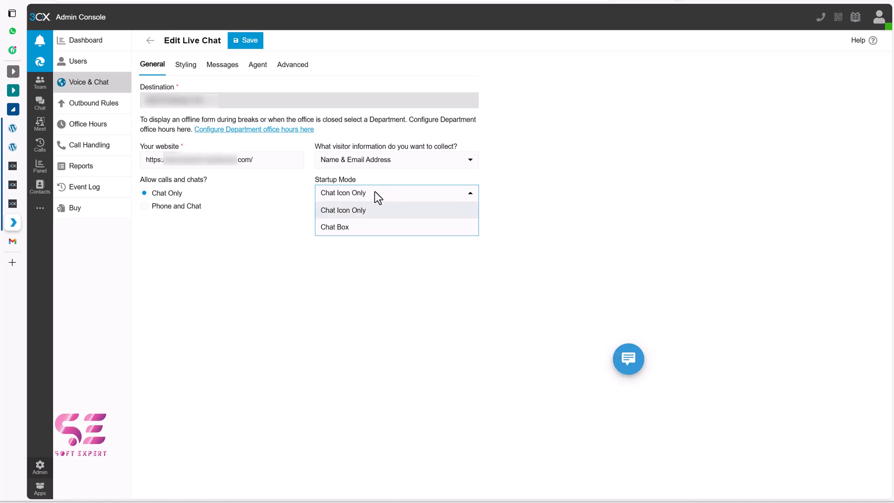
left_click(334, 226)
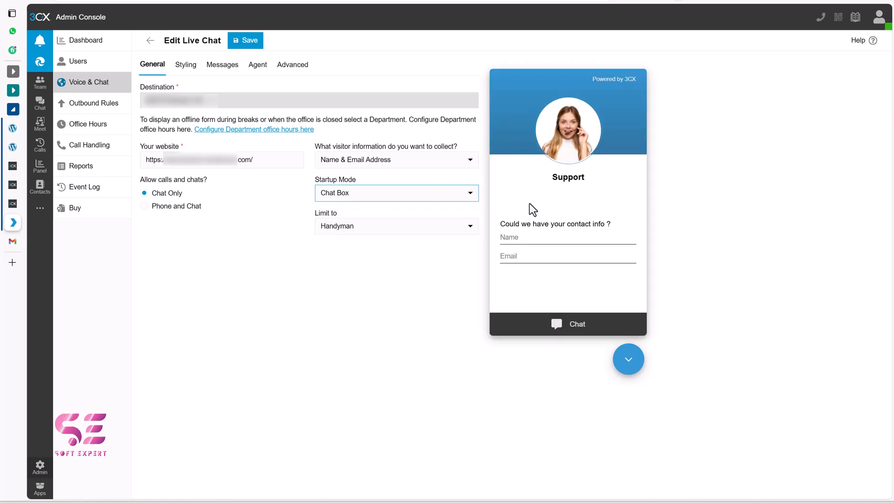
mouse_move(570, 213)
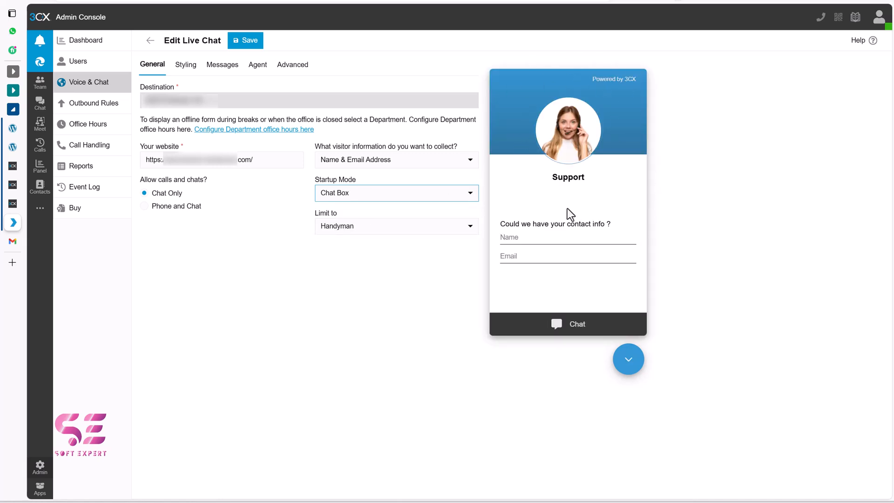
left_click(396, 193)
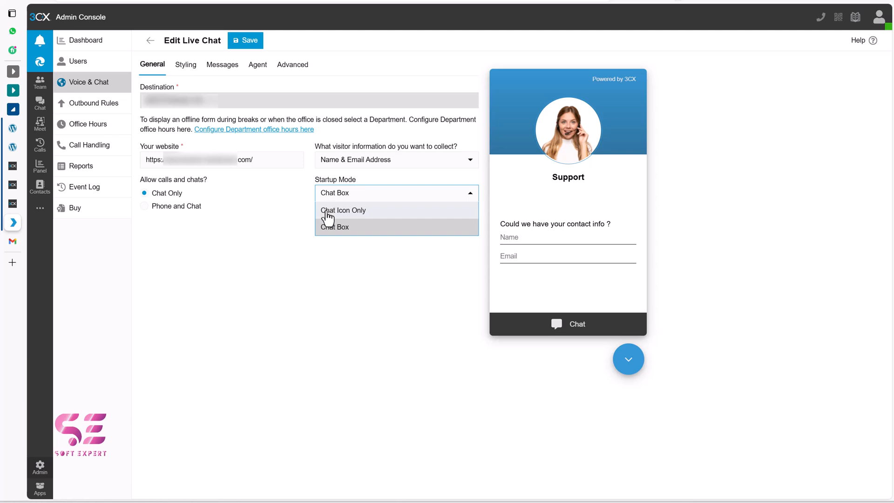
left_click(343, 210)
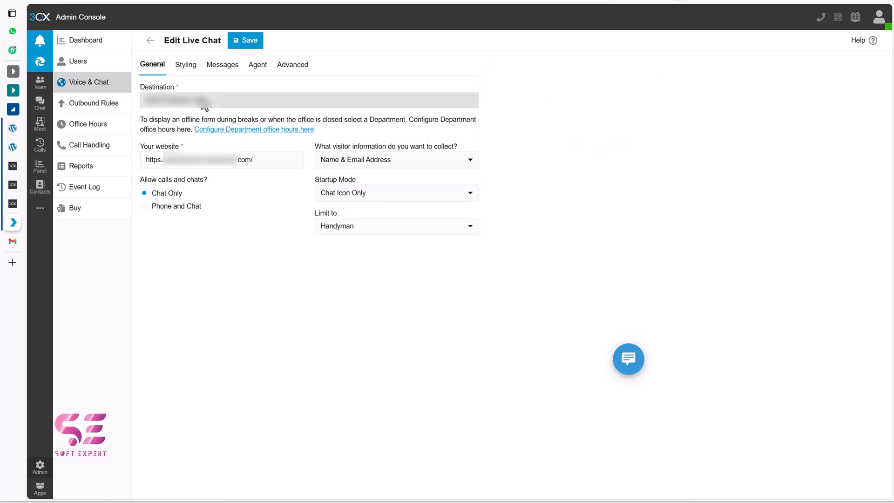
Apply the Salty Water theme and the double speech-bubble chat icon
left_click(185, 64)
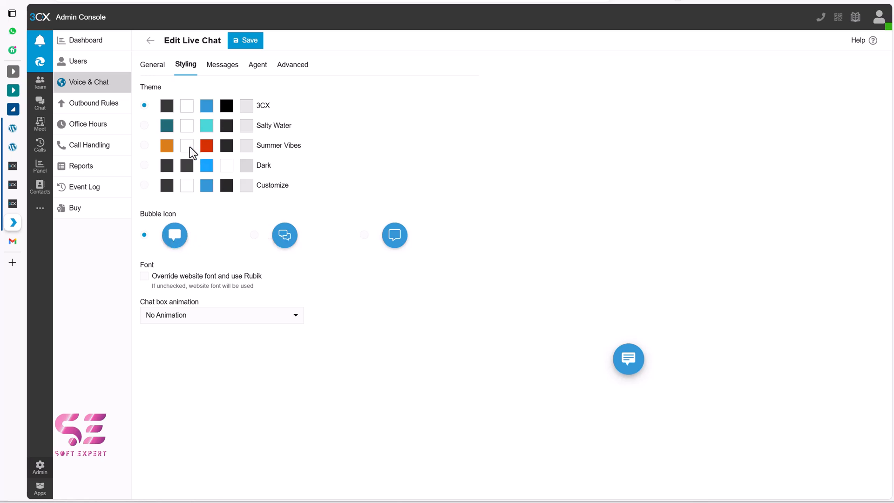
left_click(145, 125)
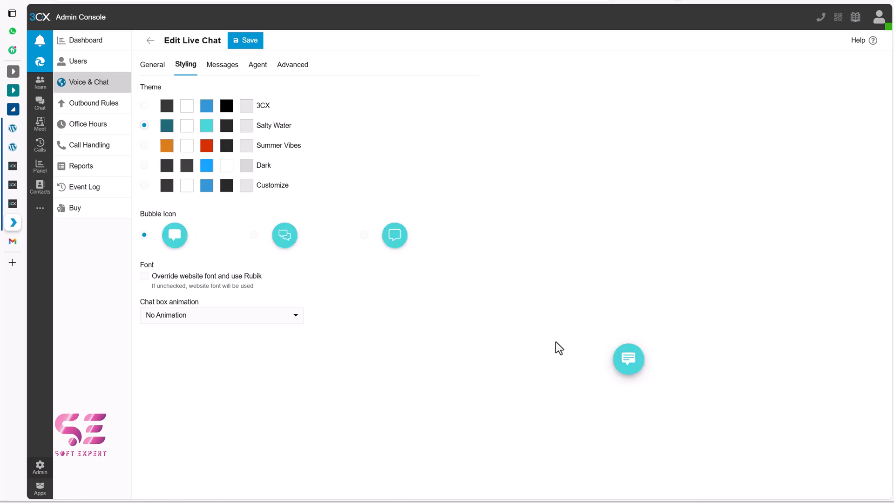
left_click(145, 145)
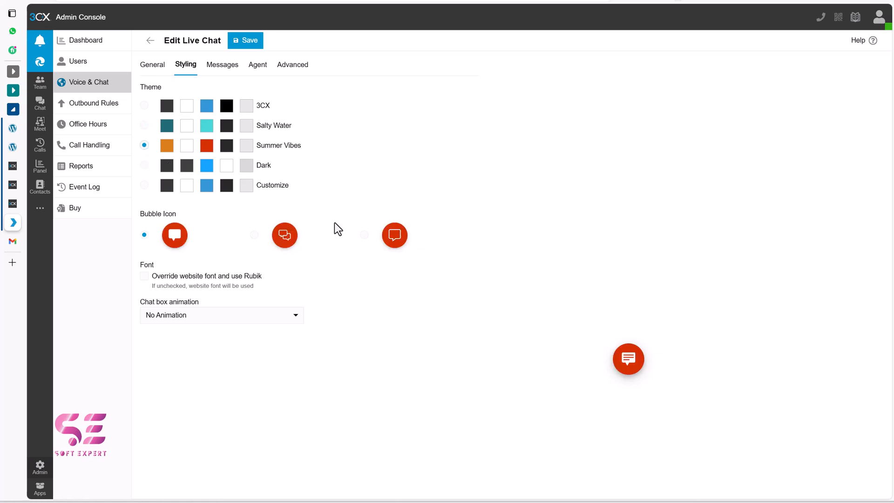
left_click(145, 166)
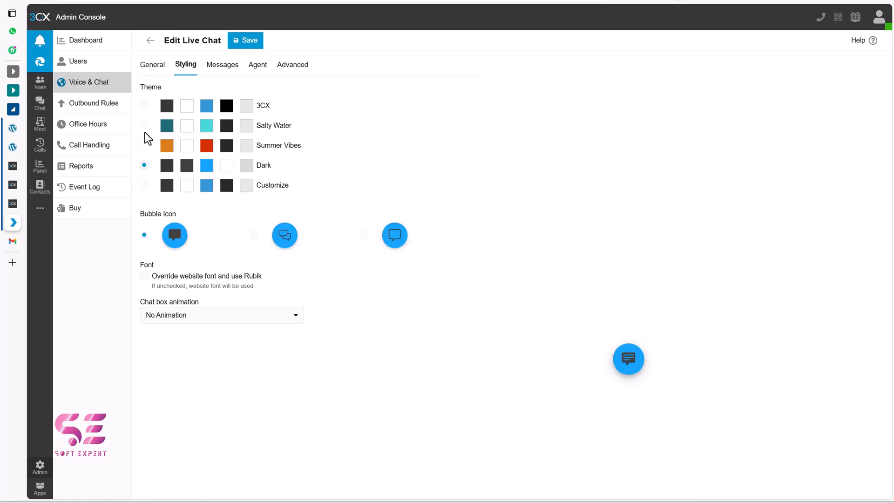
left_click(144, 125)
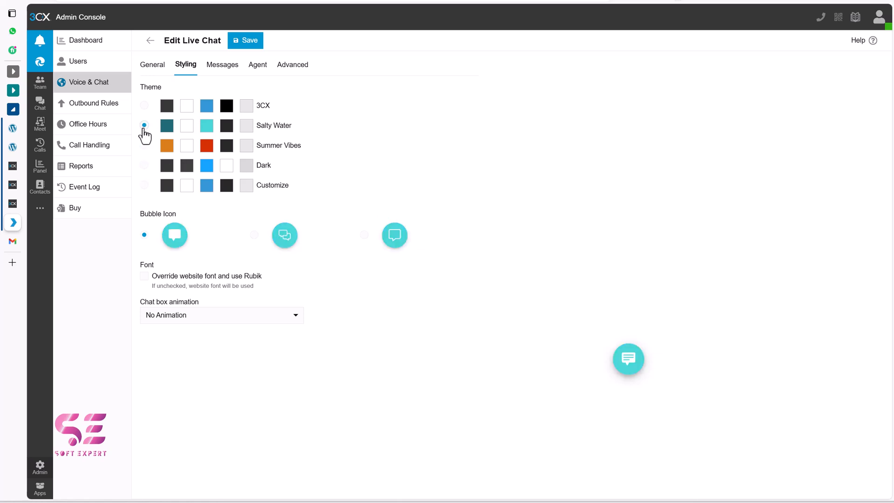
left_click(144, 125)
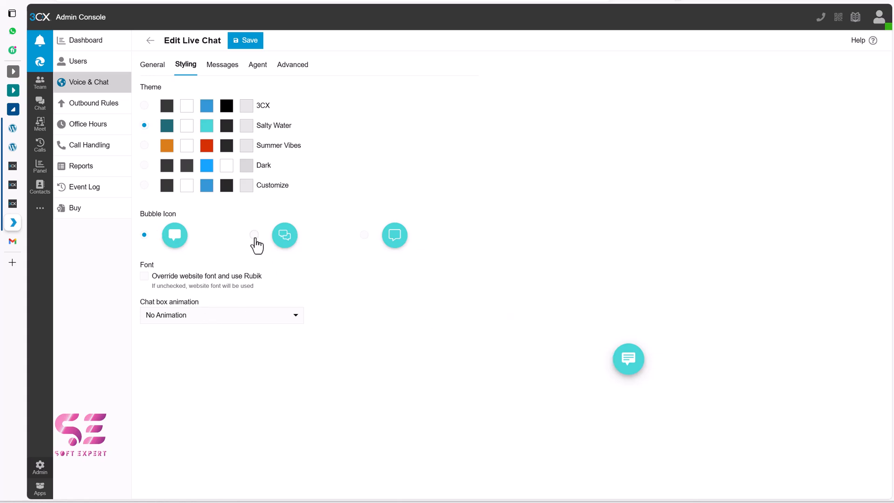
left_click(254, 234)
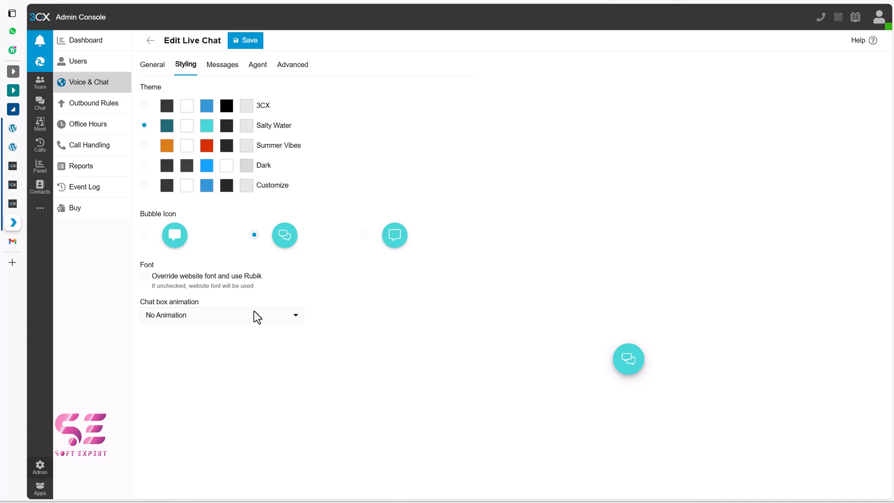
mouse_move(187, 280)
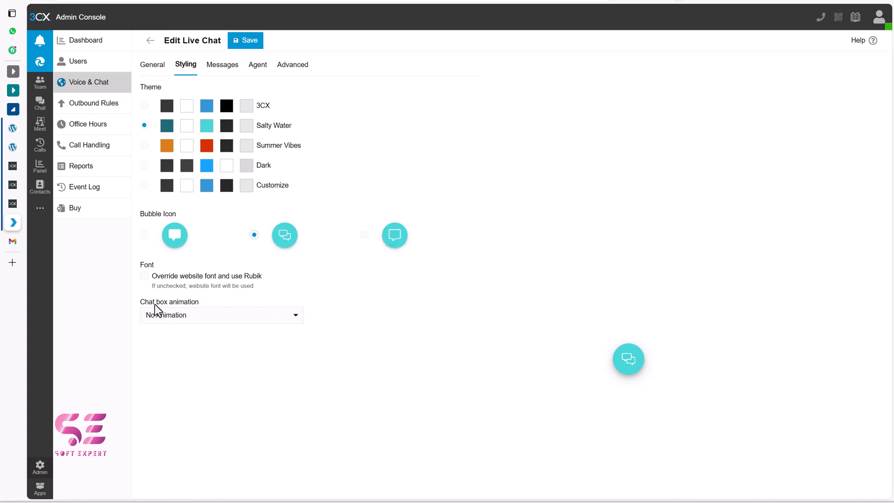
mouse_move(223, 324)
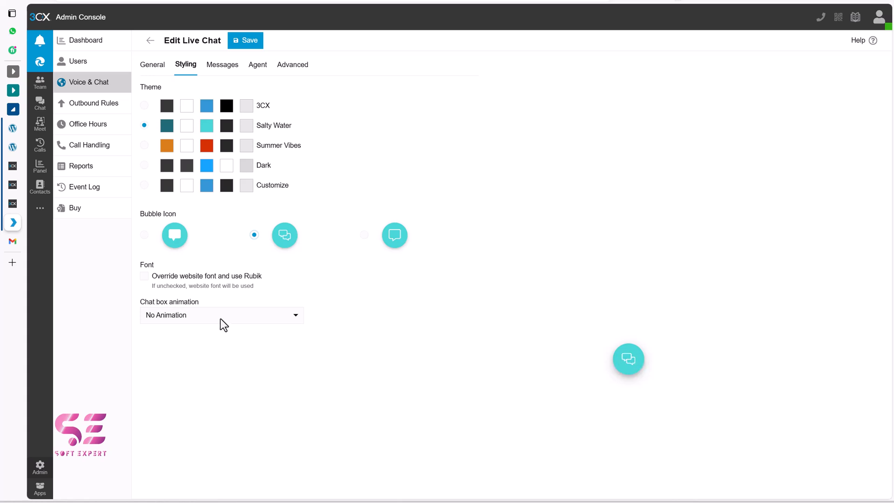
Set the chat box animation to Slide up
left_click(221, 315)
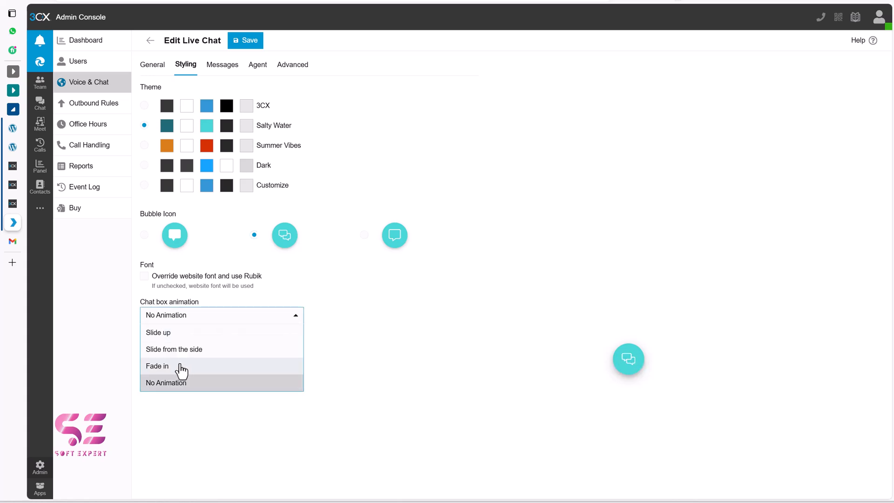
left_click(157, 366)
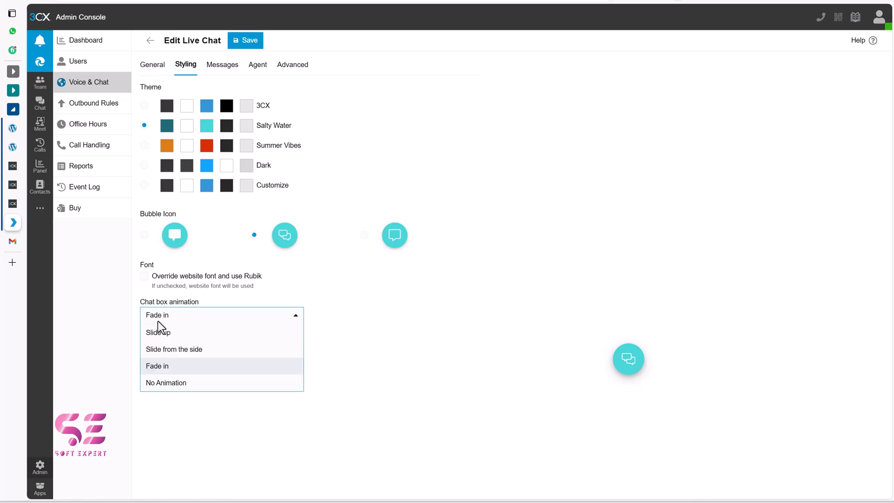
left_click(160, 332)
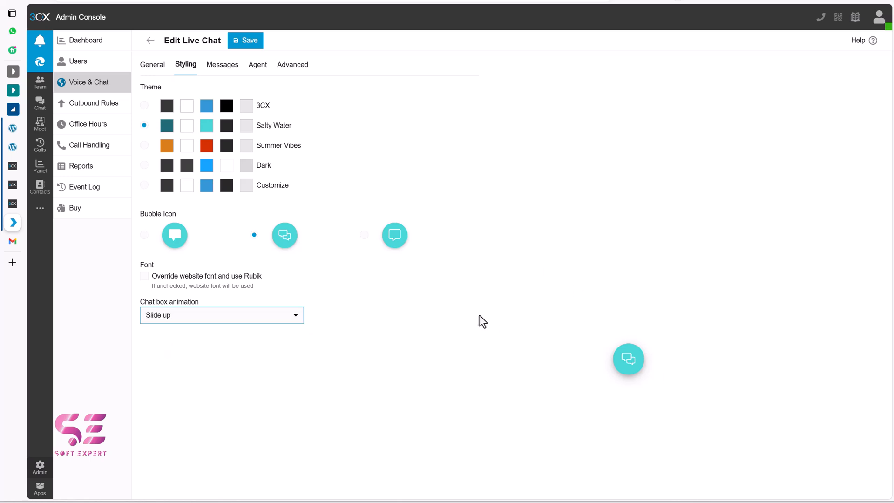
Keep the browser-based interface language and preview the chat box intro in Messages settings
left_click(222, 65)
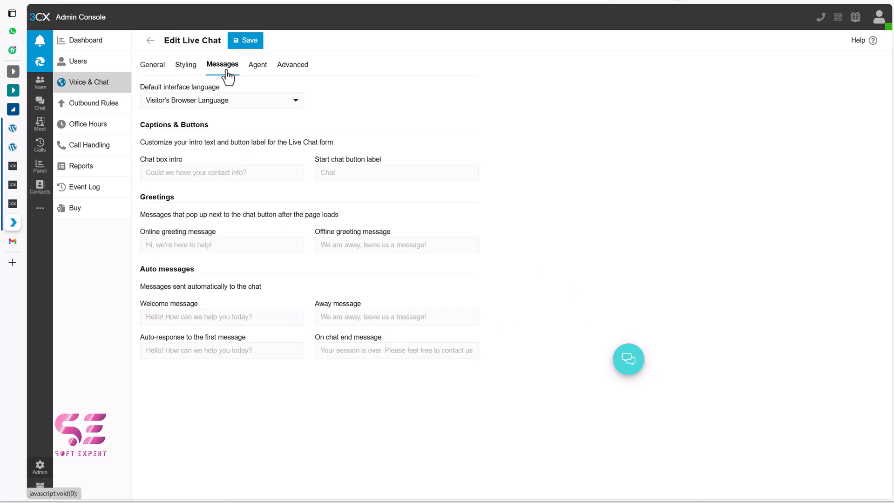
mouse_move(231, 108)
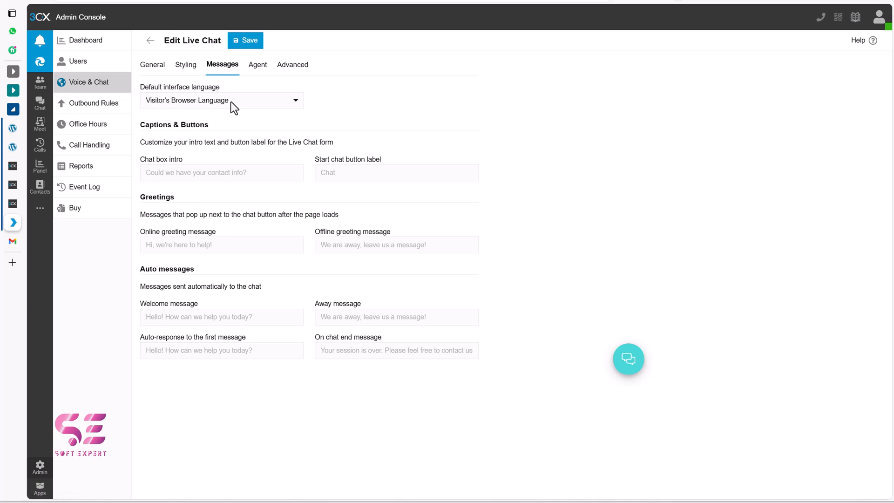
mouse_move(234, 99)
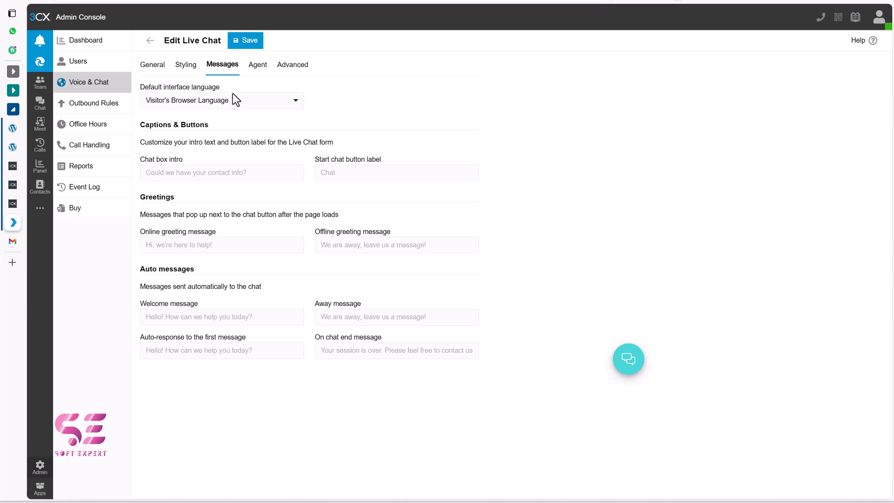
left_click(222, 101)
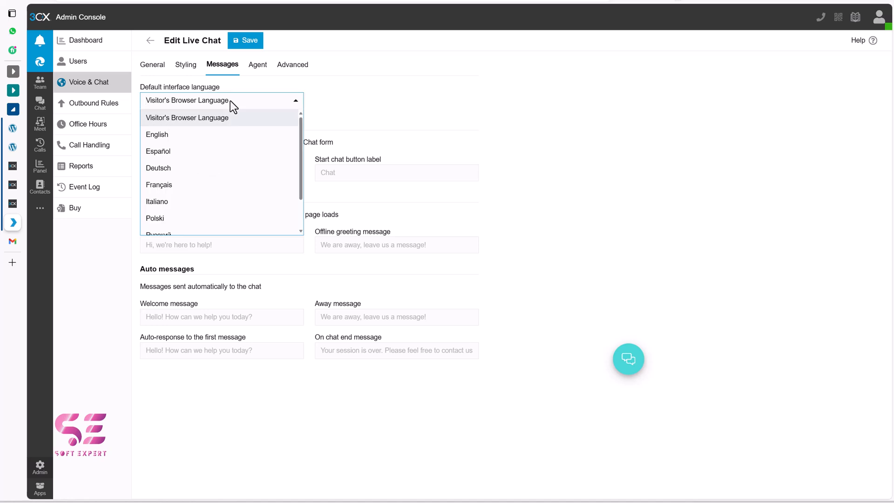
left_click(221, 100)
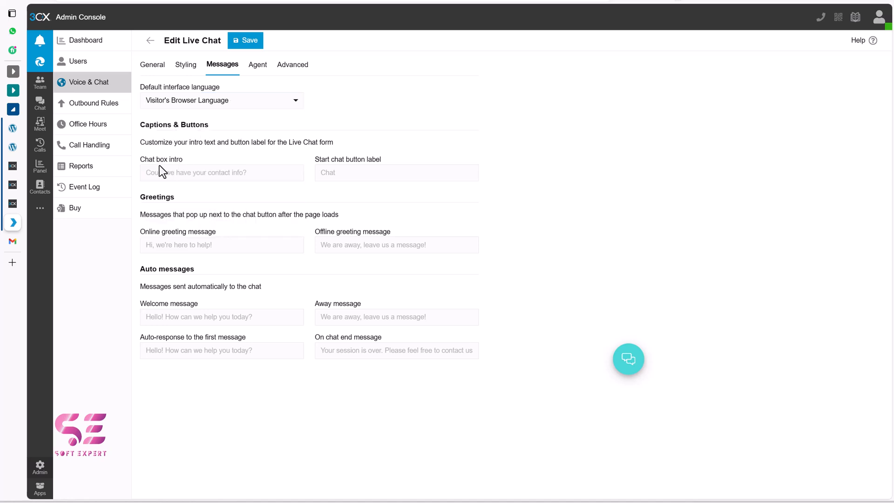
mouse_move(260, 190)
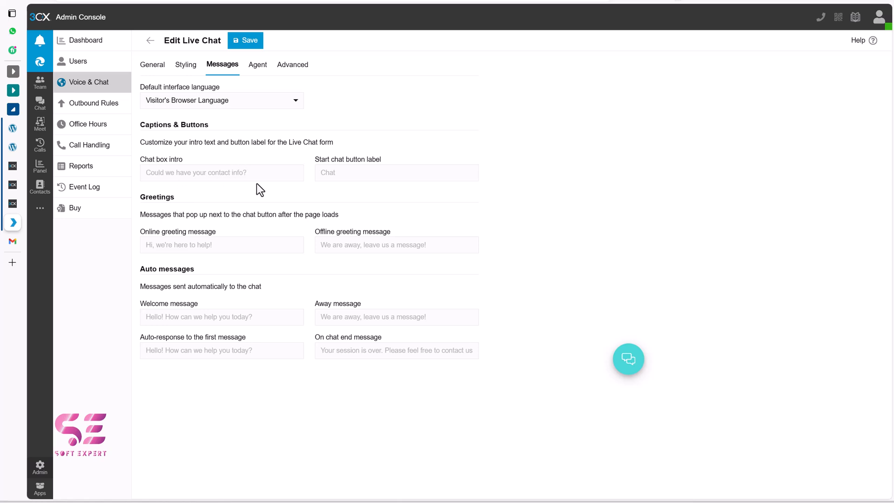
mouse_move(177, 170)
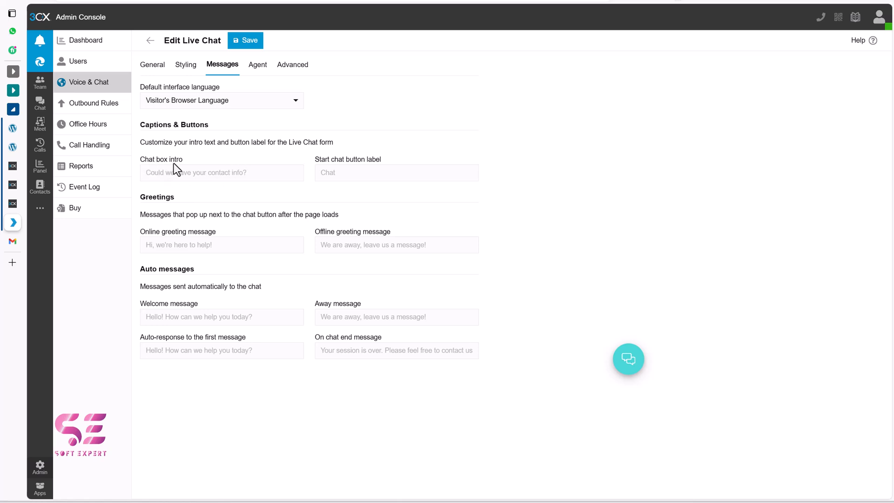
left_click(628, 358)
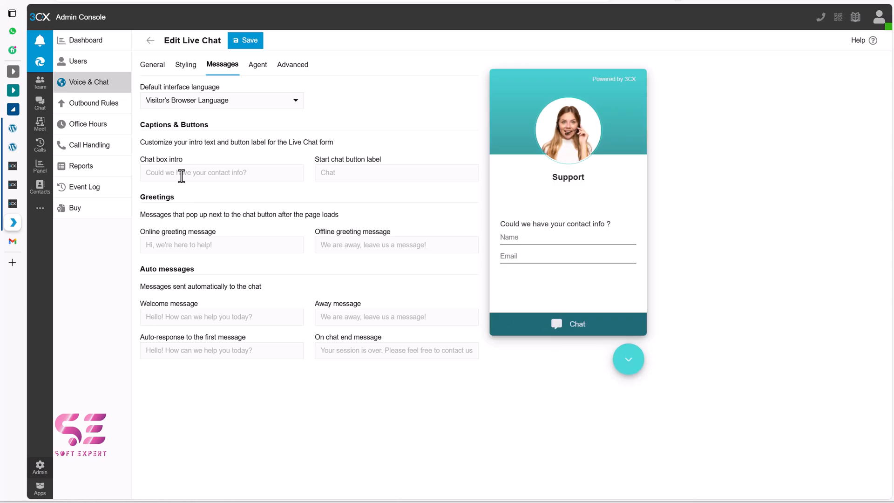
mouse_move(548, 230)
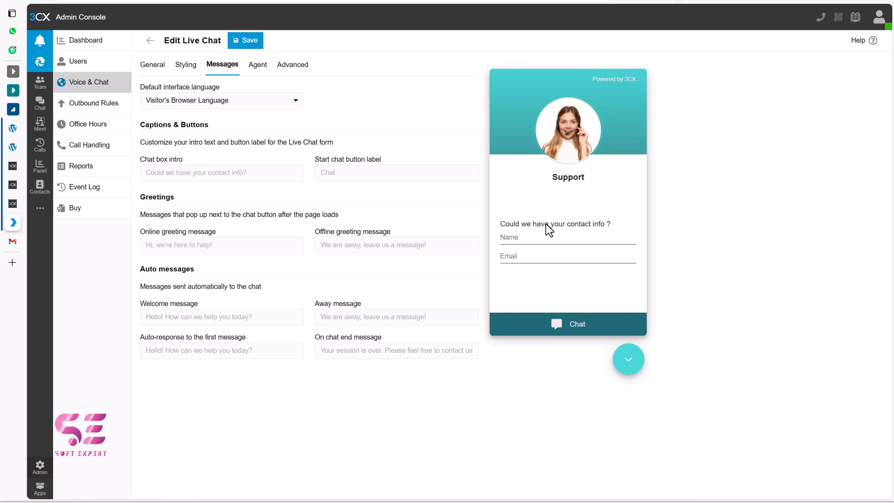
mouse_move(583, 336)
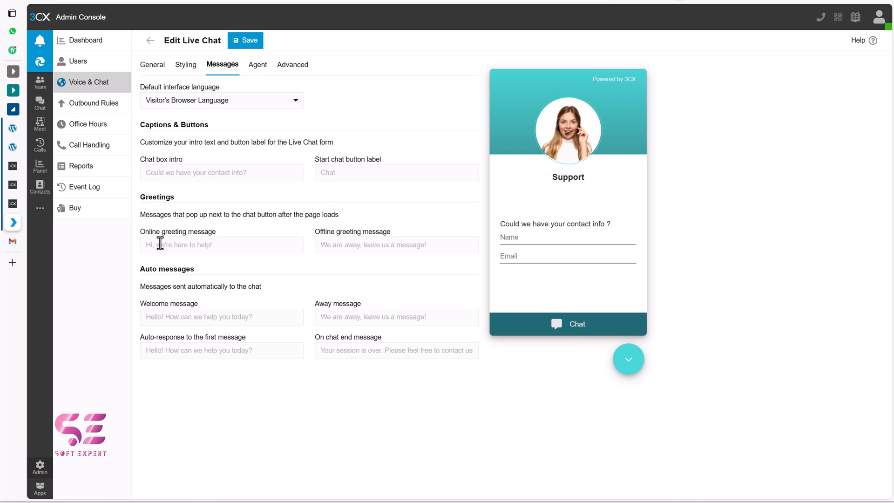
mouse_move(369, 237)
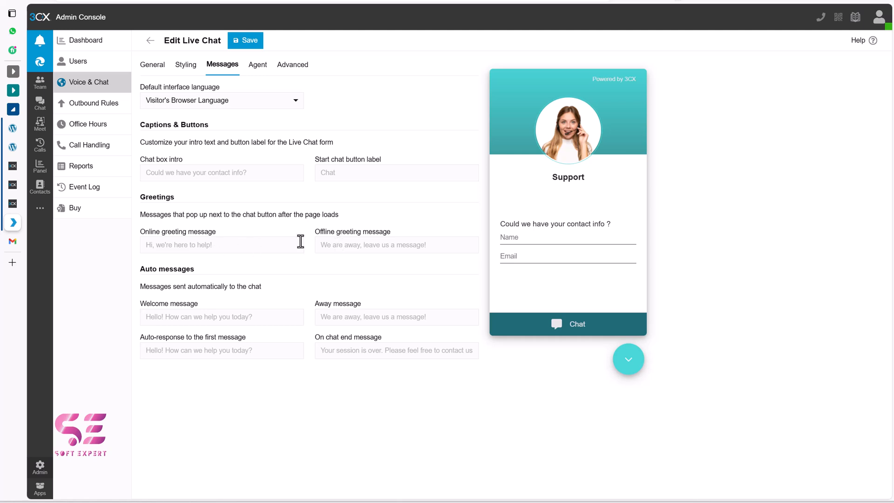
mouse_move(315, 252)
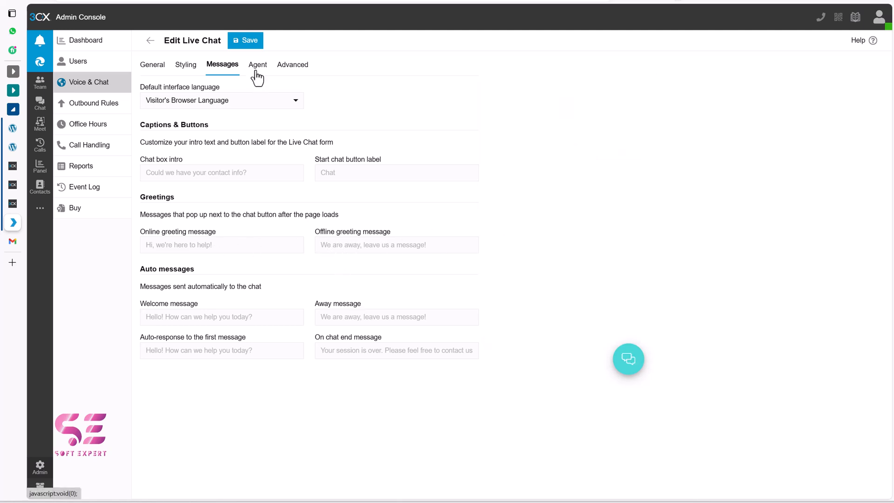
Show agents' avatar and name, and name the default agent 'Sacramento Handyman Support'
left_click(258, 64)
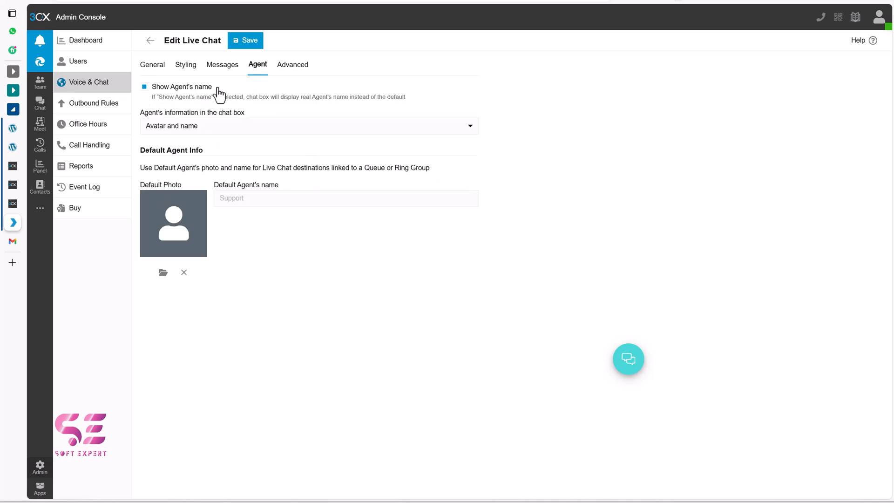
left_click(628, 359)
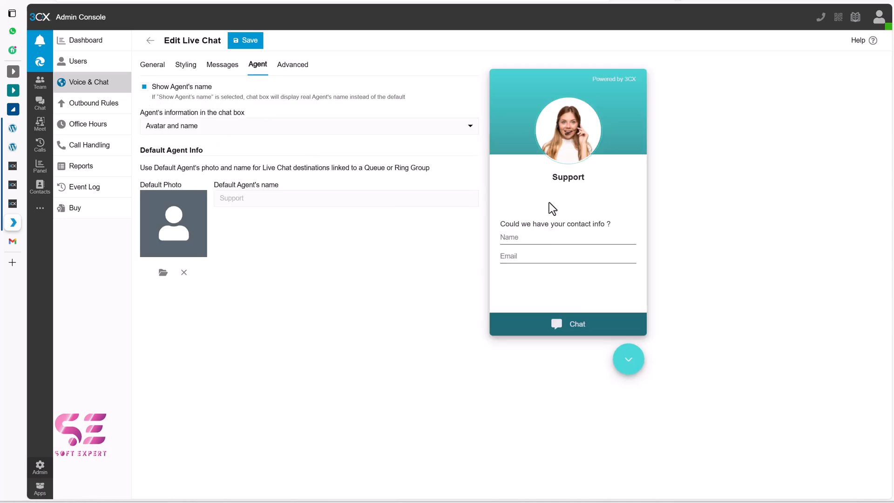
mouse_move(582, 181)
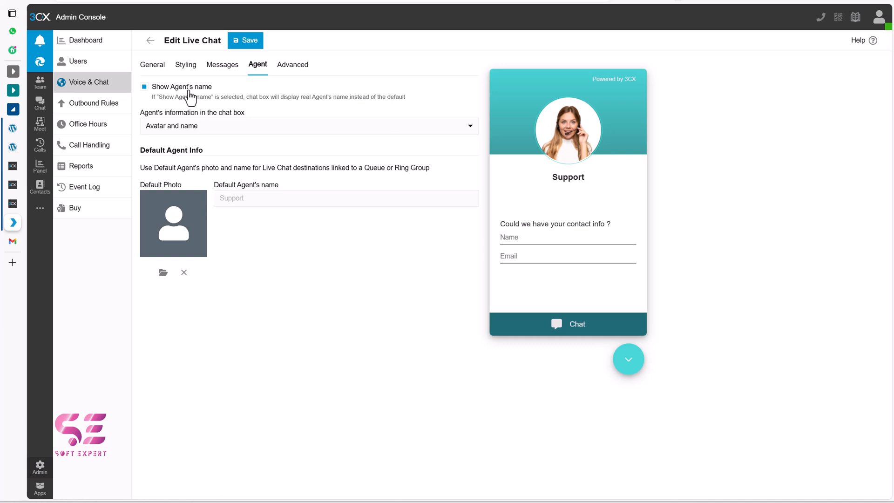
mouse_move(557, 98)
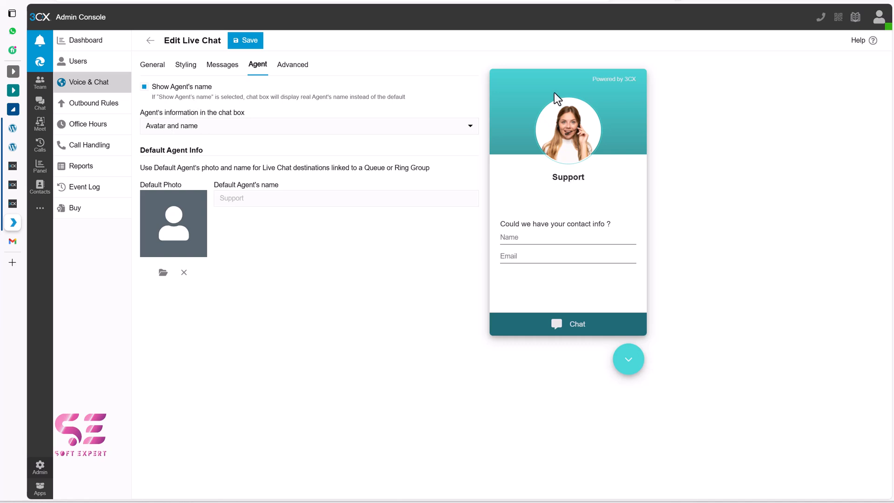
left_click(308, 126)
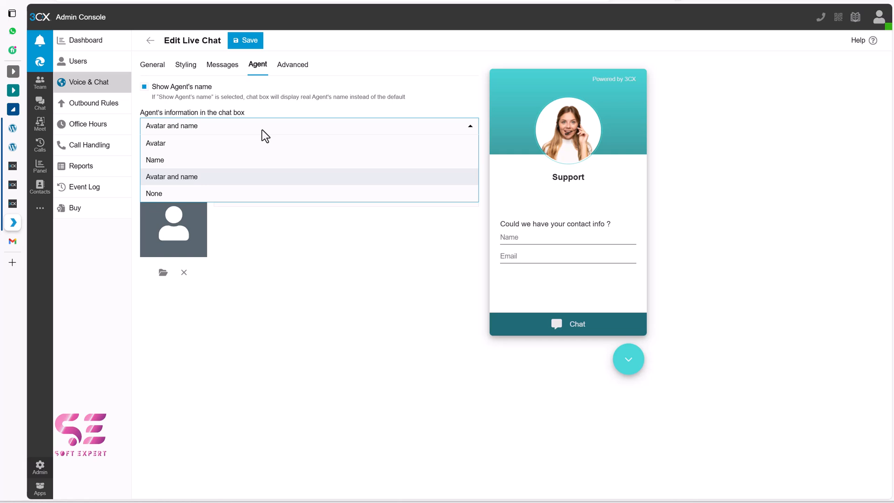
left_click(172, 177)
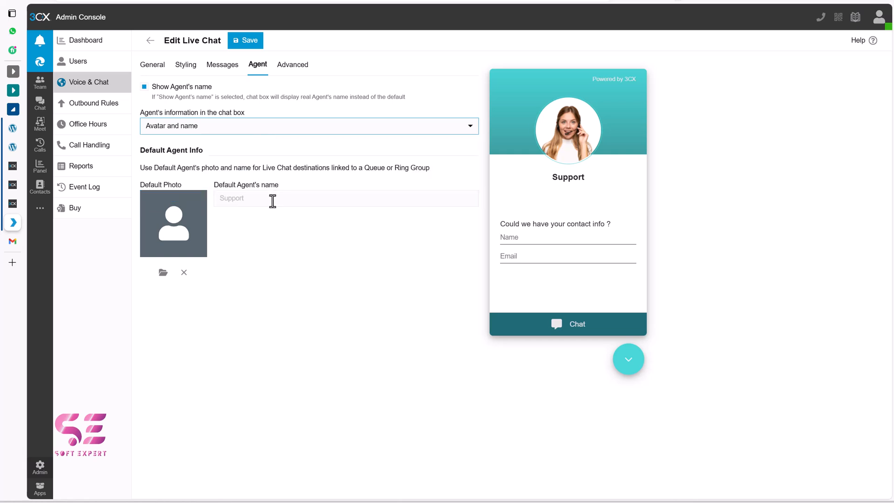
type("Sacramento Handyman Support")
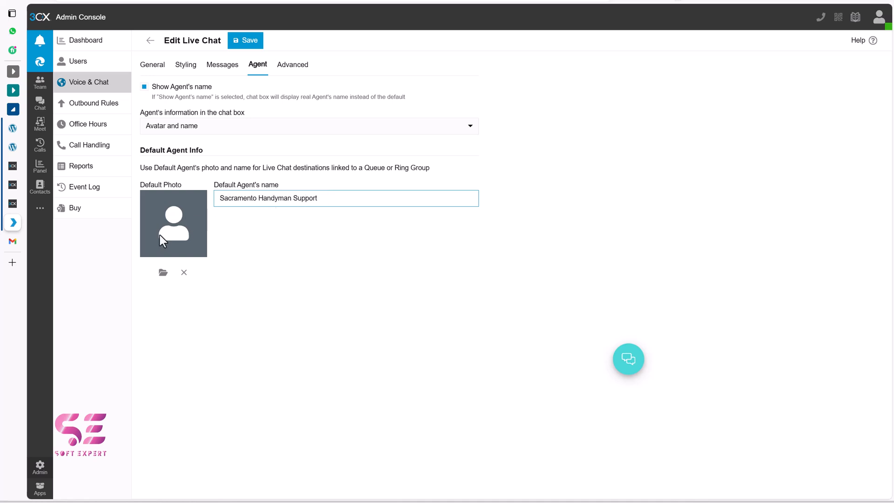
mouse_move(192, 212)
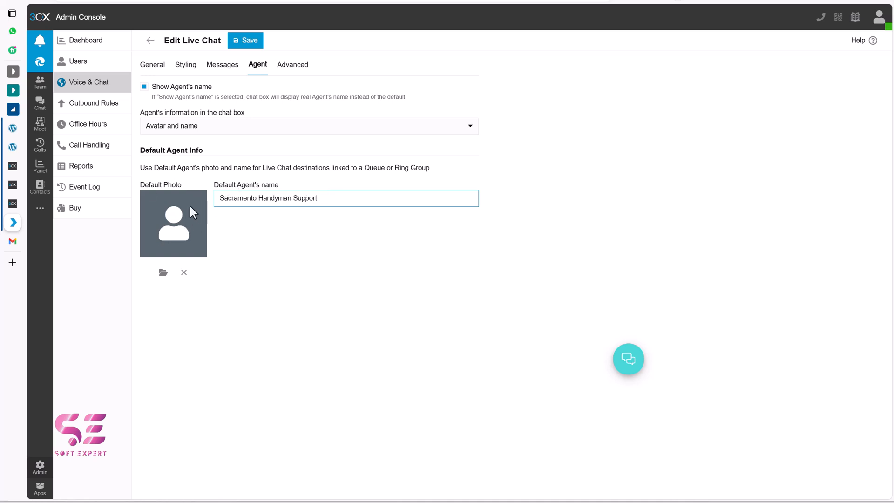
mouse_move(256, 222)
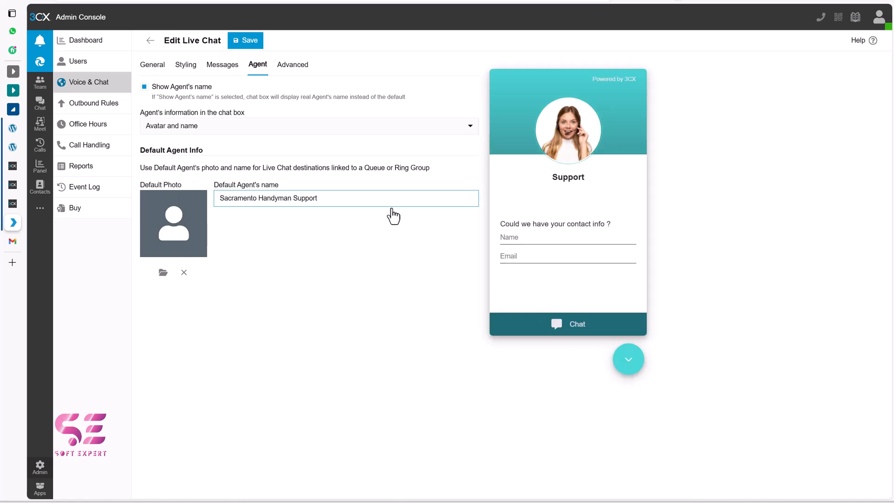
Toggle privacy controls on and back off in Advanced settings, then save the widget
left_click(292, 64)
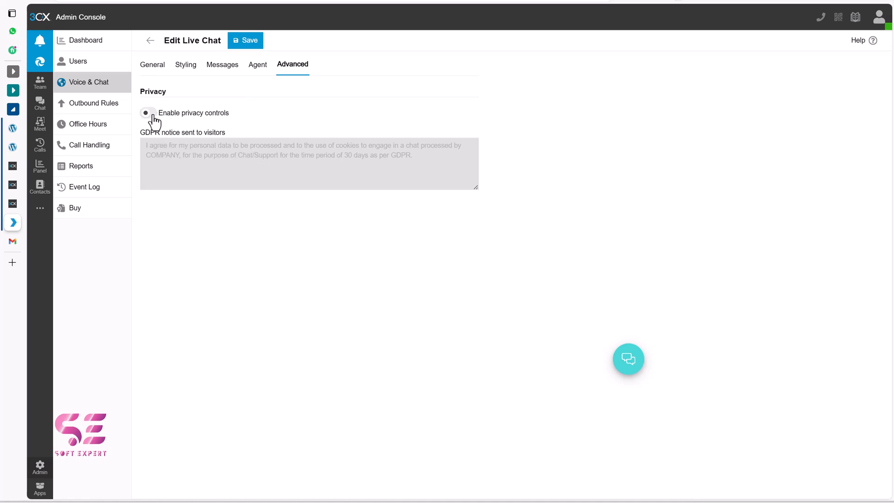
left_click(148, 113)
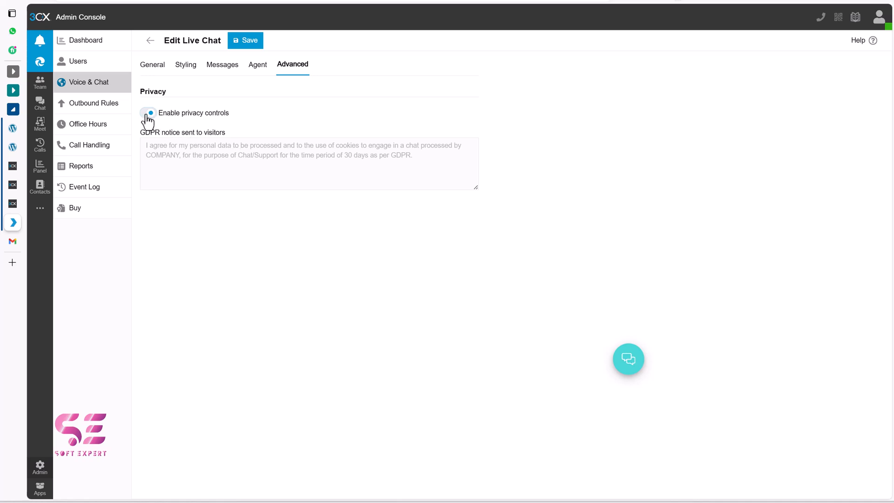
left_click(147, 112)
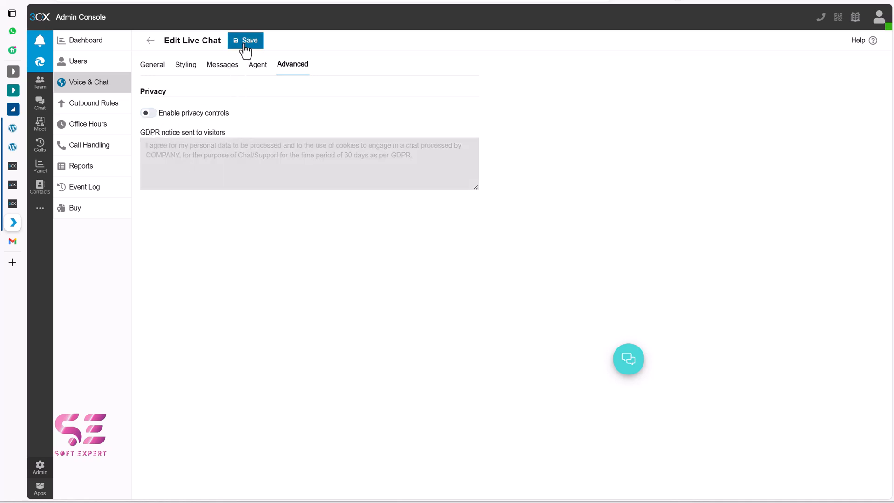
left_click(245, 40)
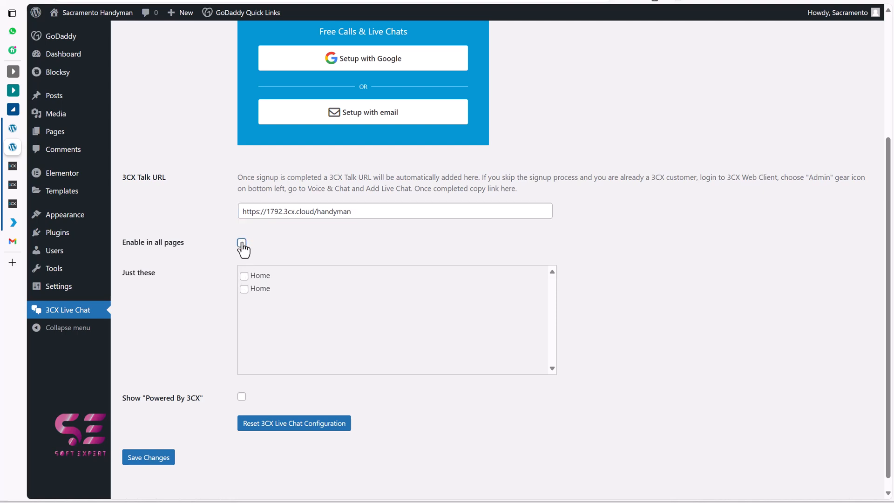
Enable chat on all pages with the 'Powered By 3CX' label, save, and view the site
left_click(241, 242)
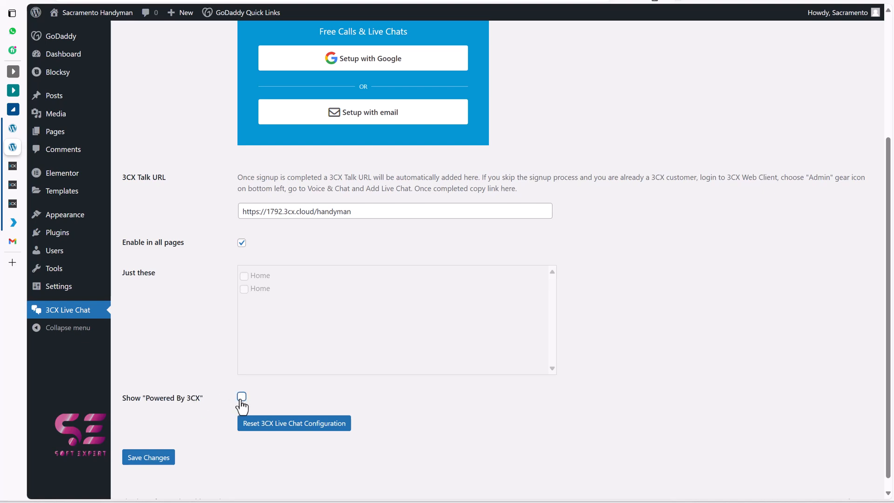
left_click(241, 396)
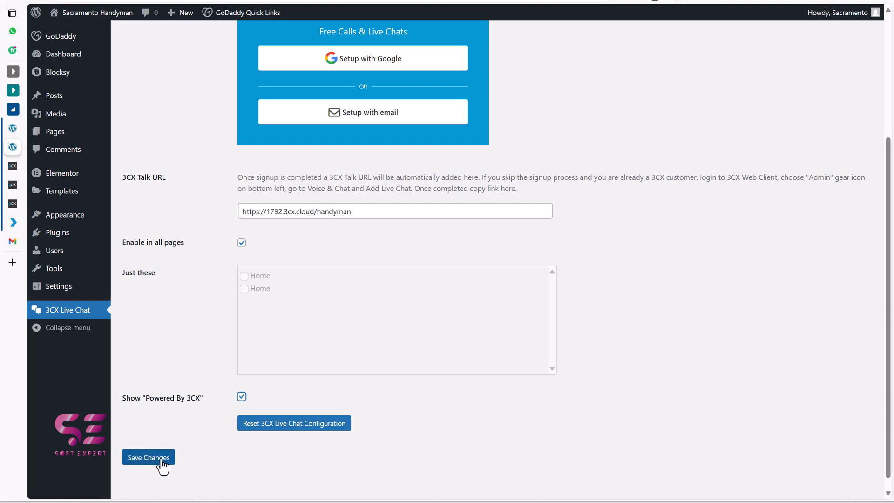
left_click(148, 457)
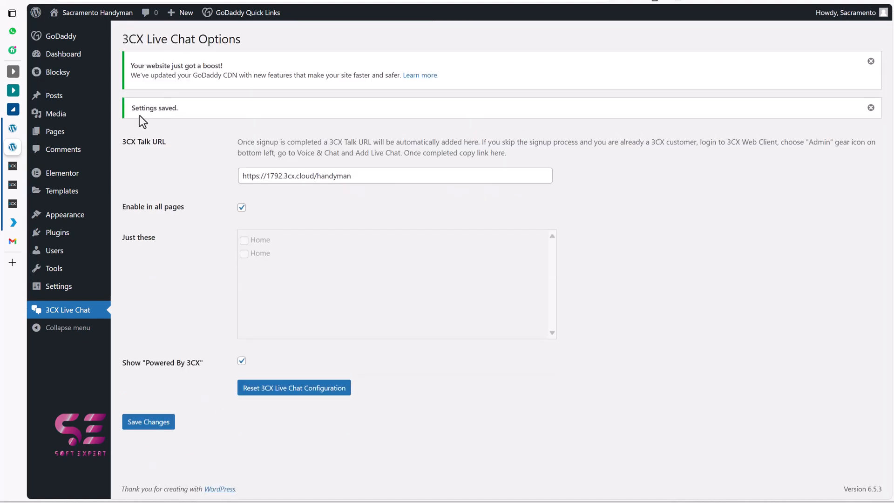
left_click(96, 12)
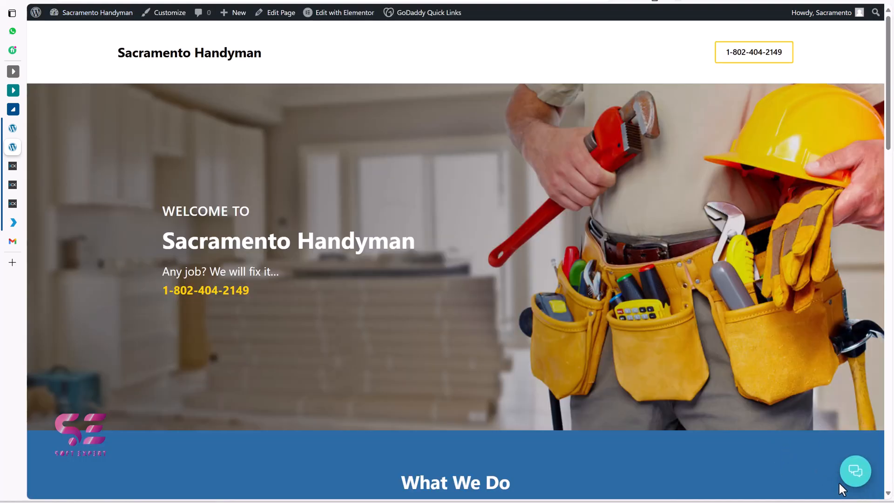
mouse_move(854, 478)
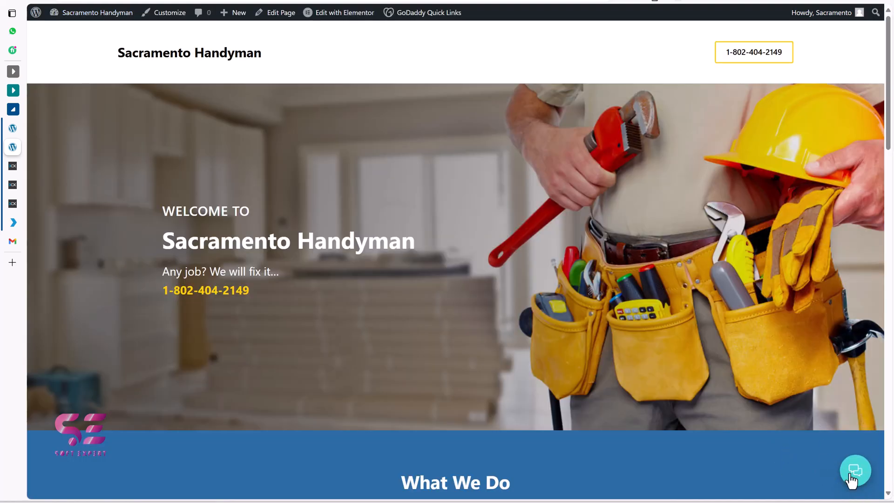
left_click(856, 471)
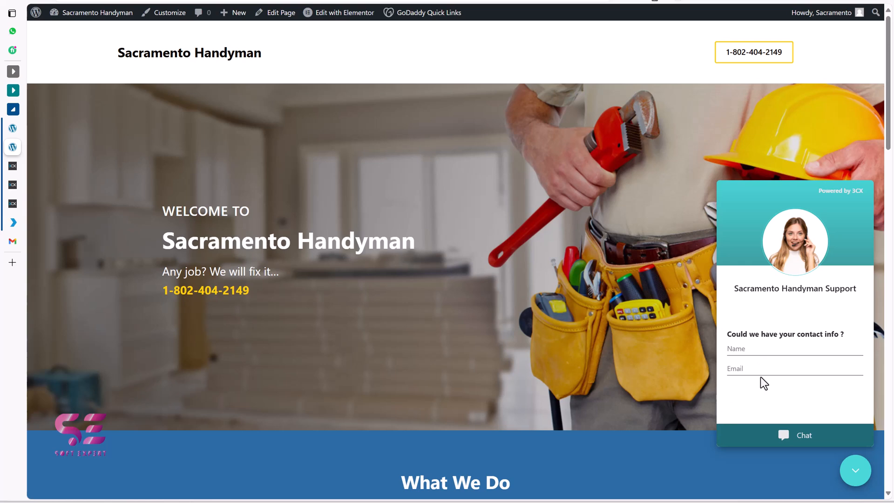
type("Mur")
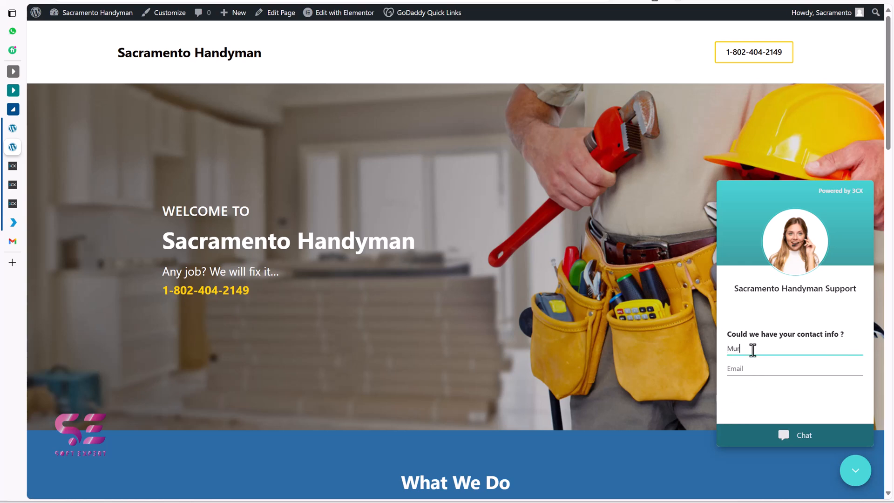
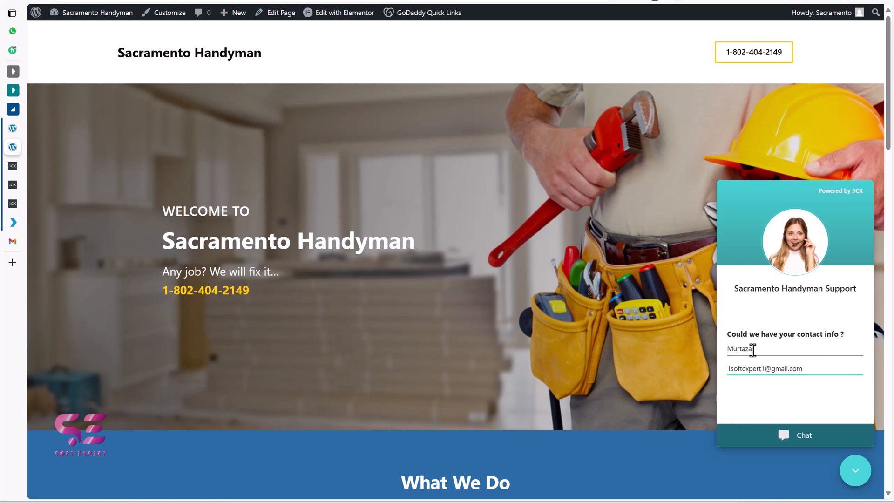
left_click(794, 435)
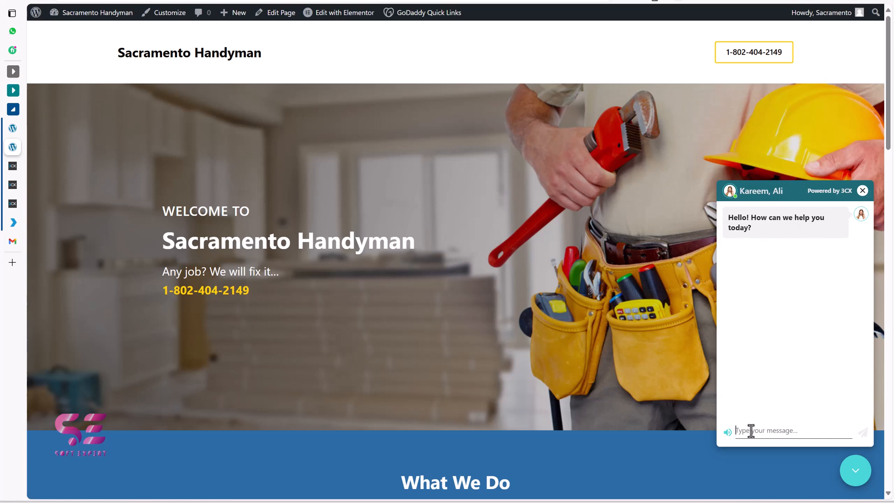
type("I want detail info about your service")
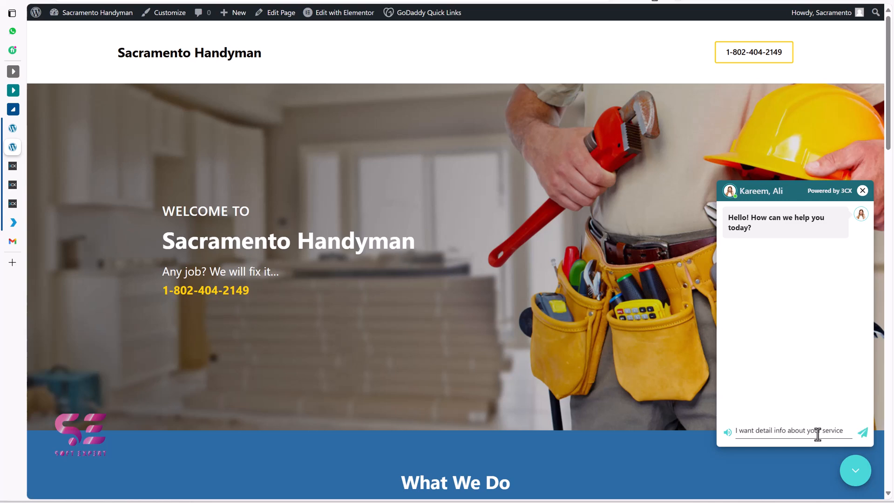
left_click(864, 431)
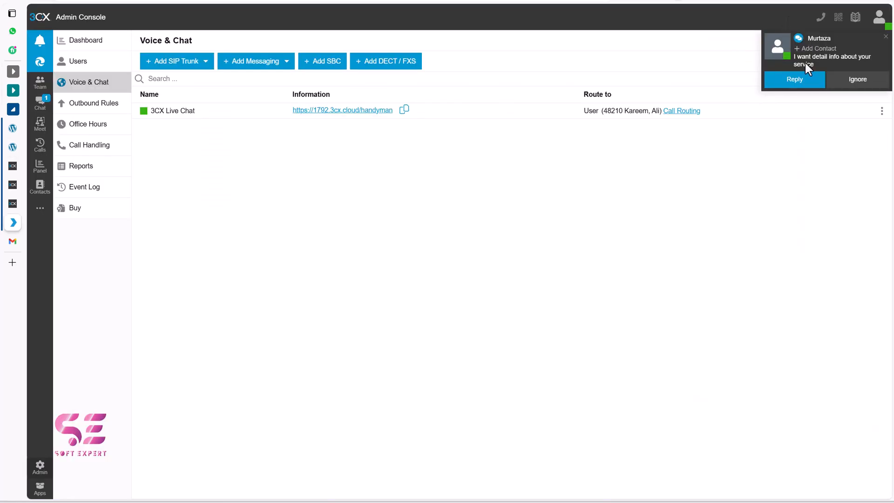
mouse_move(826, 69)
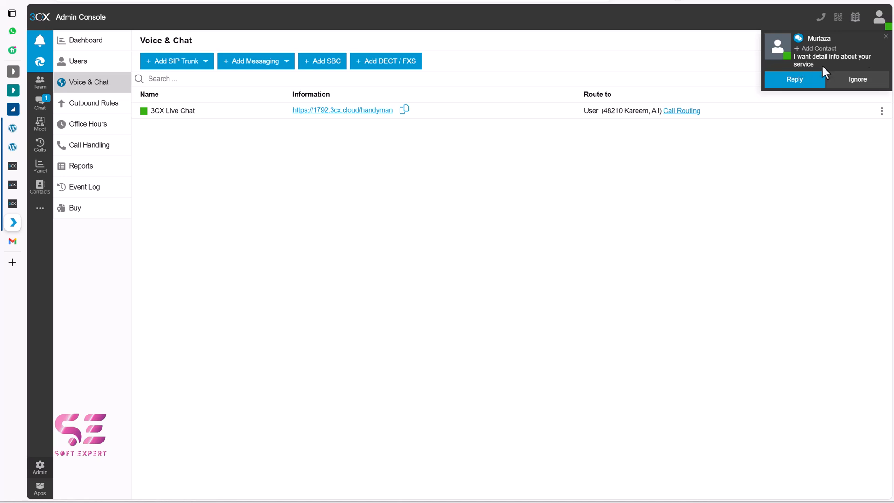
Reply to the visitor's incoming chat from the 3CX notification
left_click(794, 79)
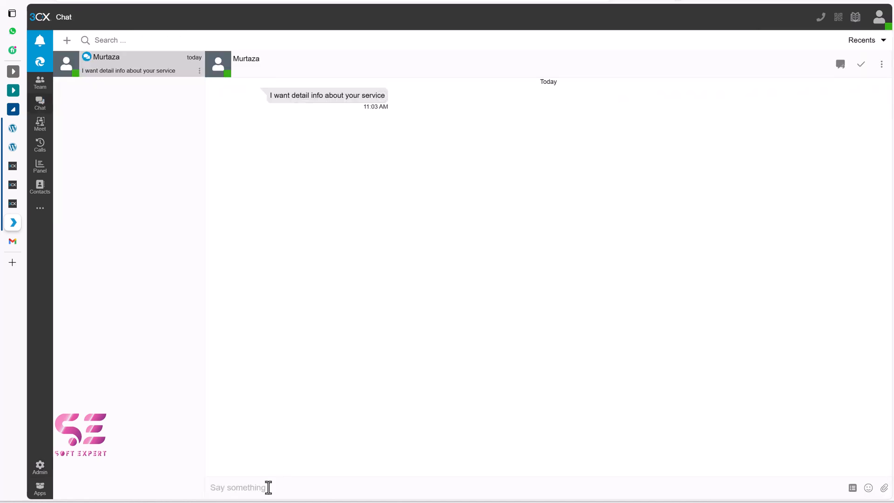
mouse_move(624, 469)
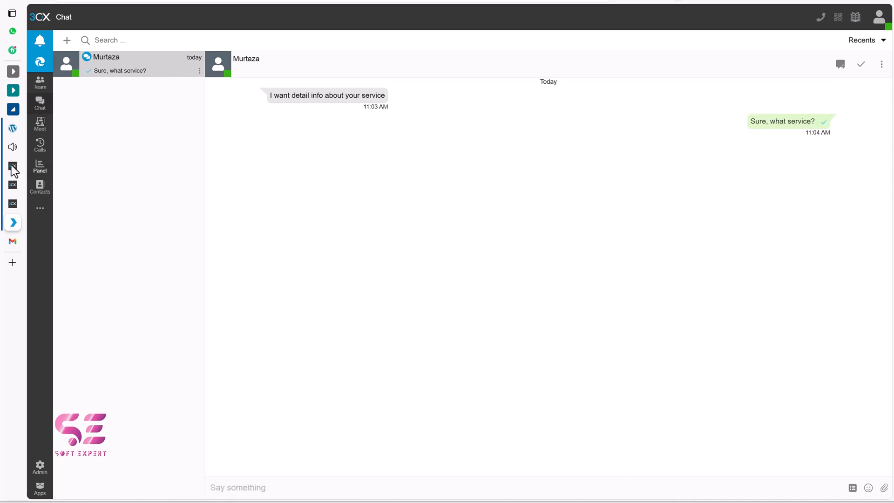
Switch to the Sacramento Handyman site to see the agent's reply in the widget
left_click(12, 127)
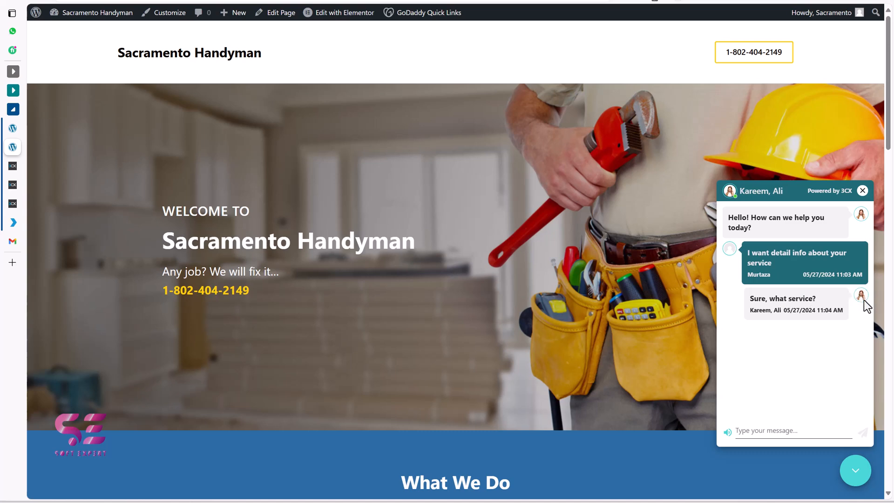
mouse_move(752, 193)
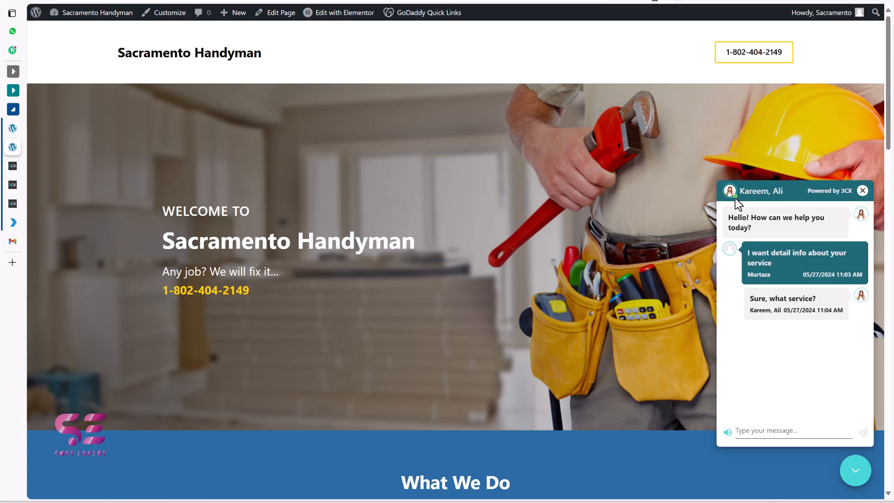
mouse_move(816, 383)
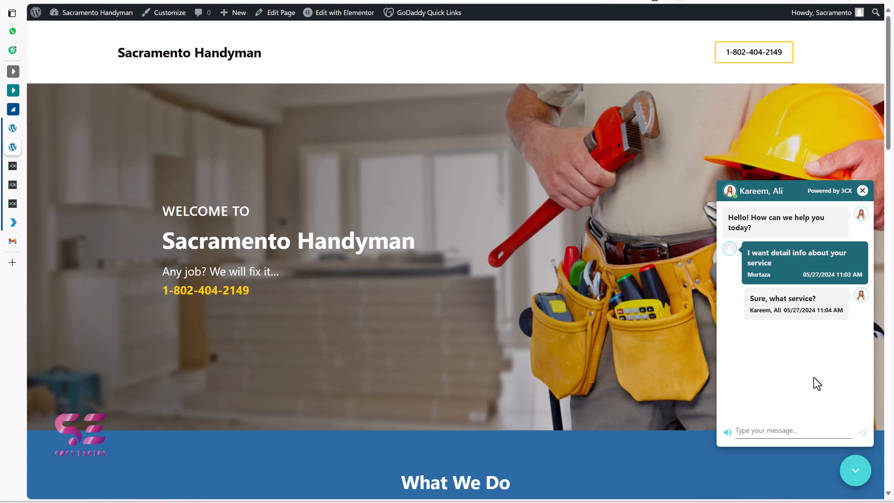
mouse_move(779, 358)
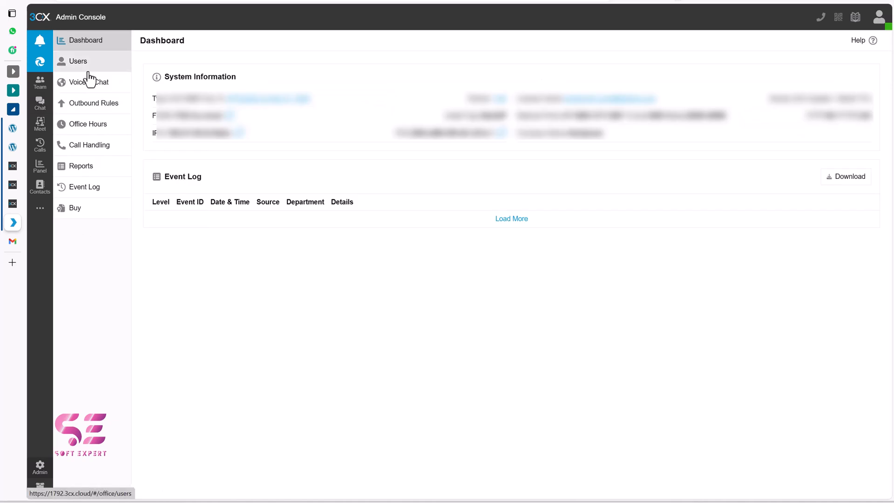
Set the 3CX Live Chat widget to allow Phone and Chat, and save
left_click(90, 81)
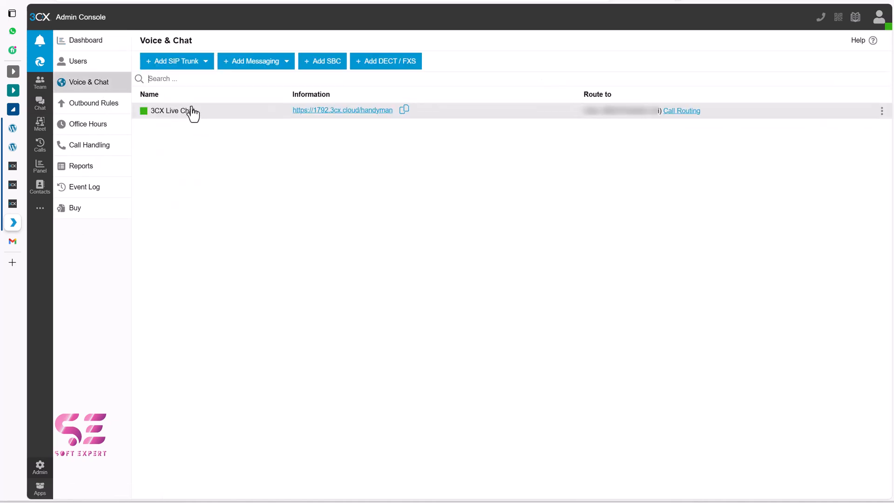
left_click(171, 110)
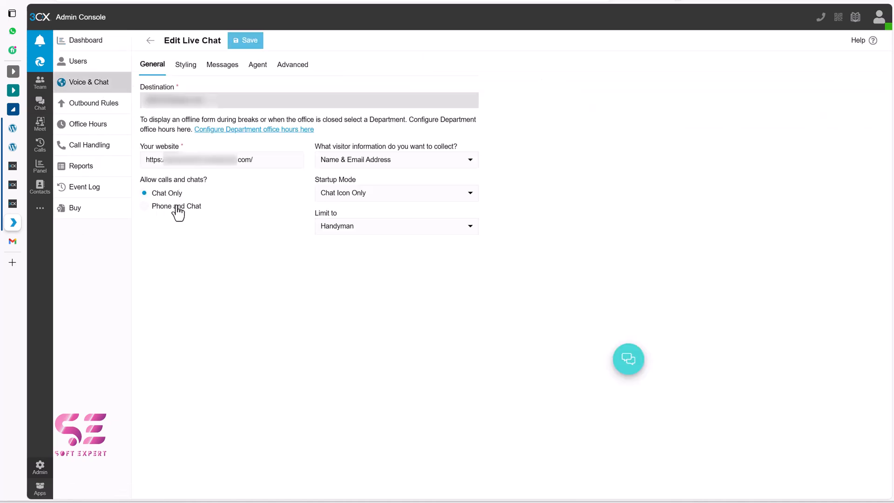
left_click(150, 205)
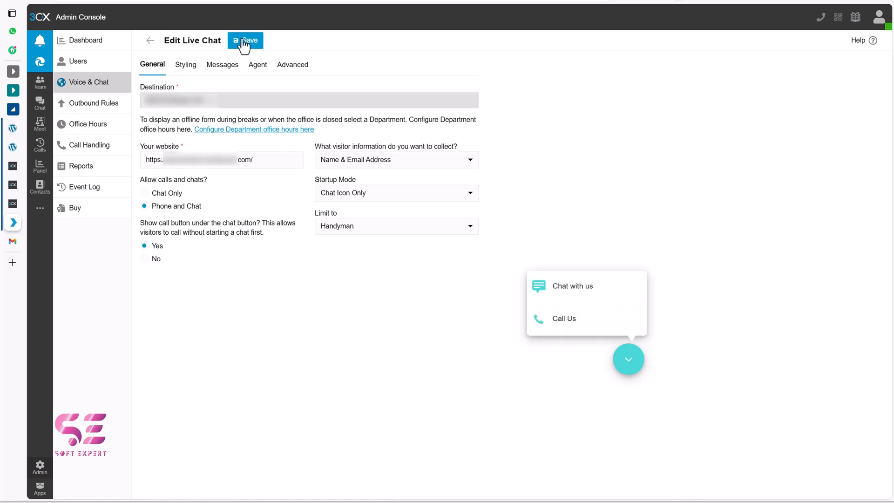
left_click(245, 40)
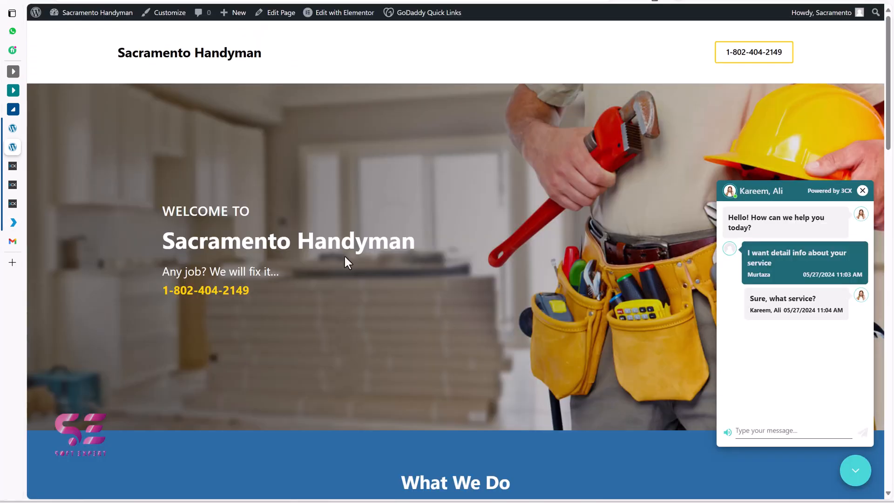
Start a test call to Sacramento Handyman Support from the site's chat widget and open the call window
left_click(862, 191)
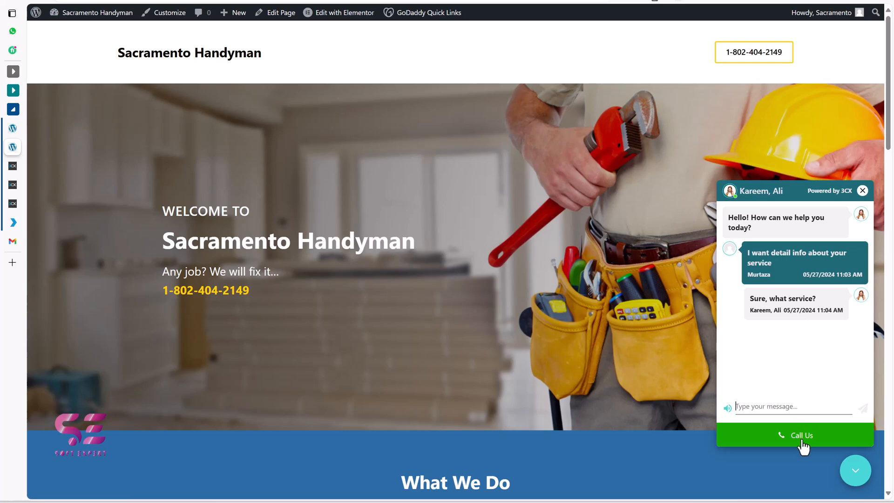
left_click(863, 191)
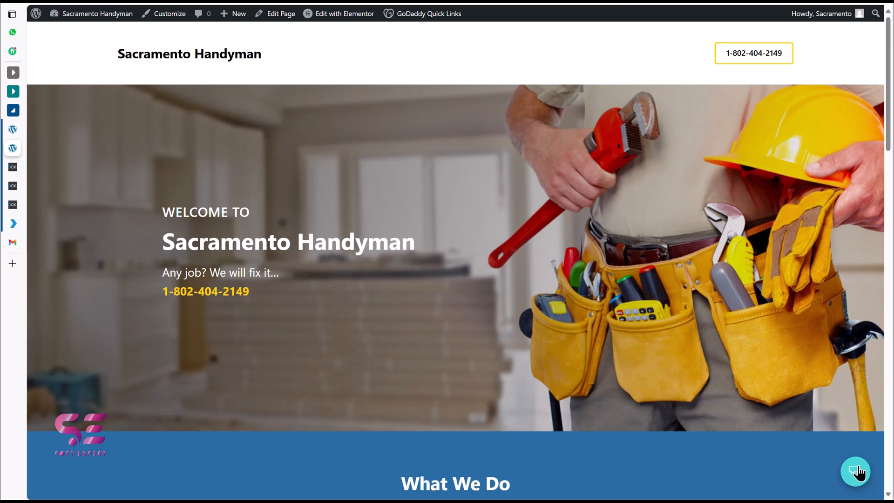
left_click(856, 471)
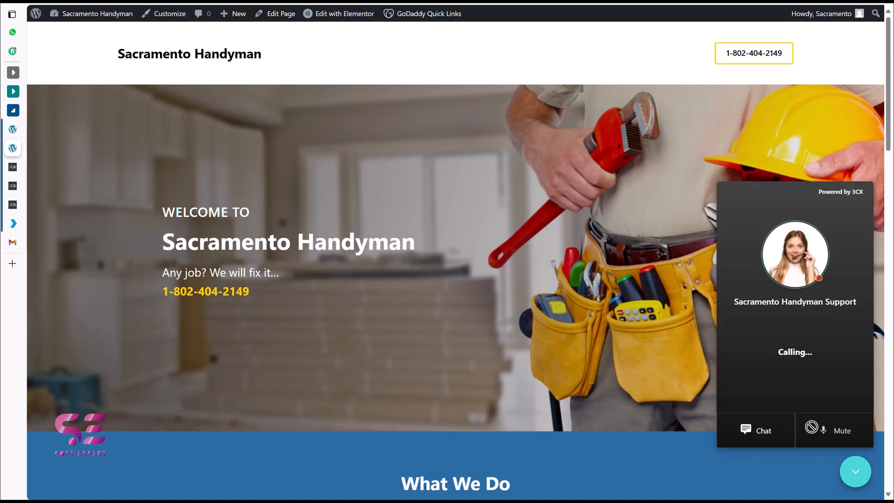
left_click(427, 13)
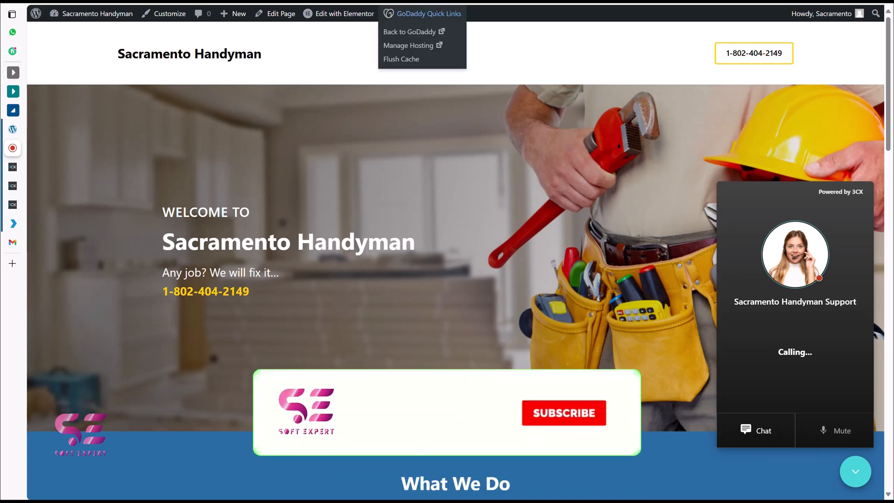
left_click(563, 413)
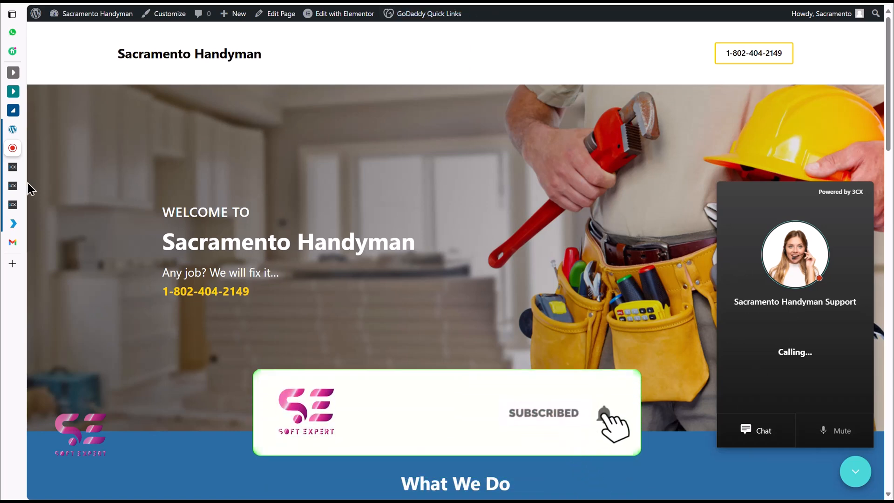
left_click(60, 223)
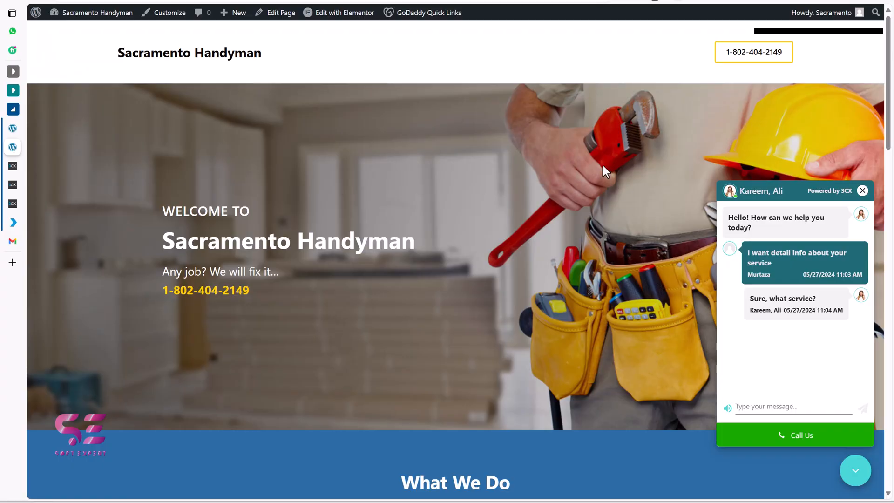
mouse_move(774, 233)
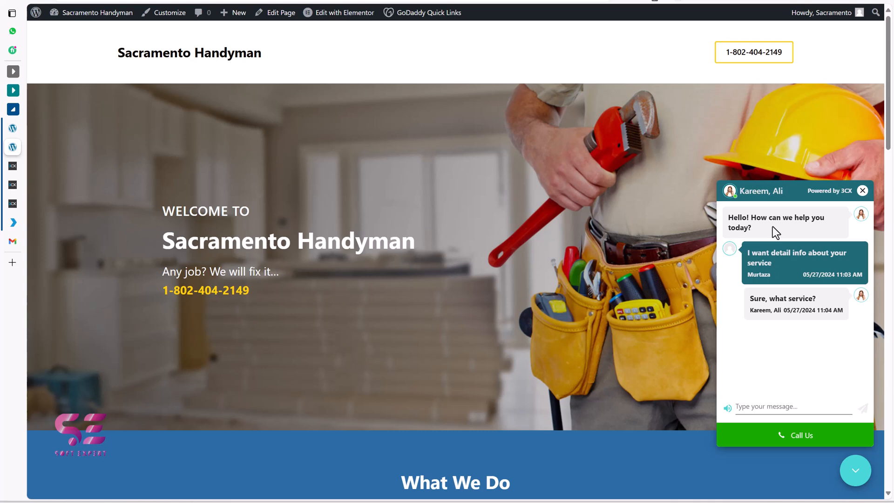
mouse_move(205, 290)
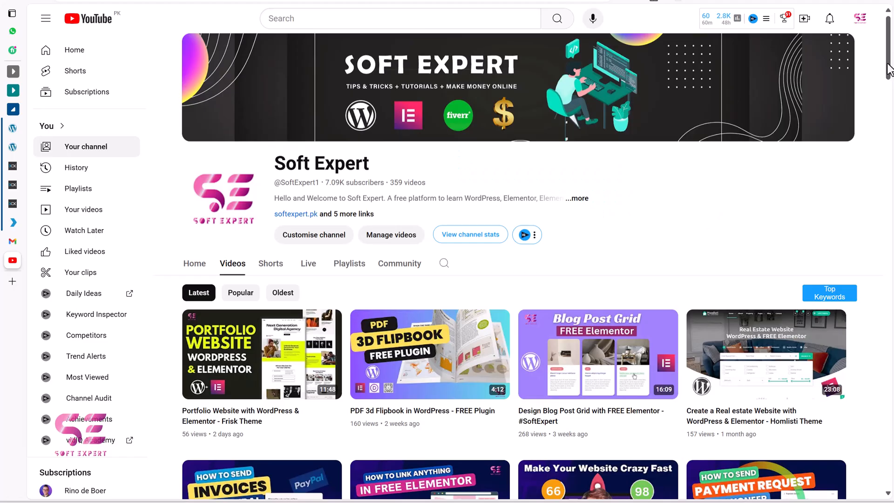
Scroll down the Soft Expert channel's Videos list past its year-old tutorial uploads
scroll("down", 3)
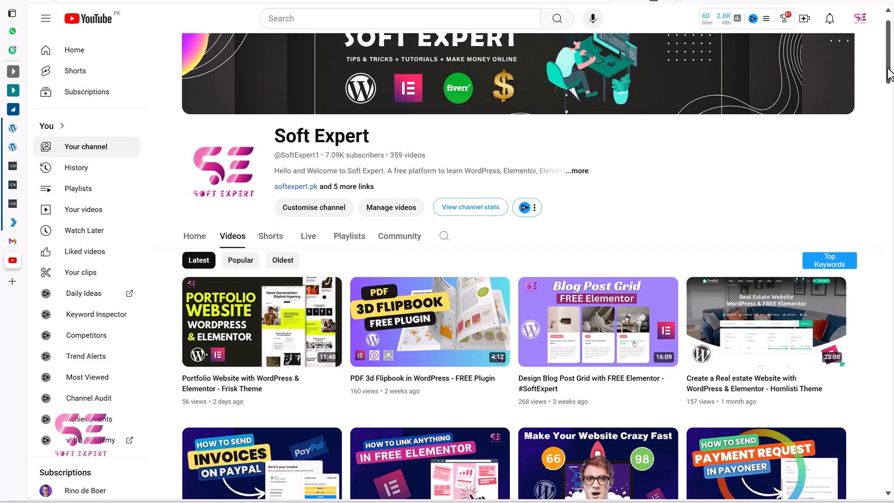
scroll("down", 3)
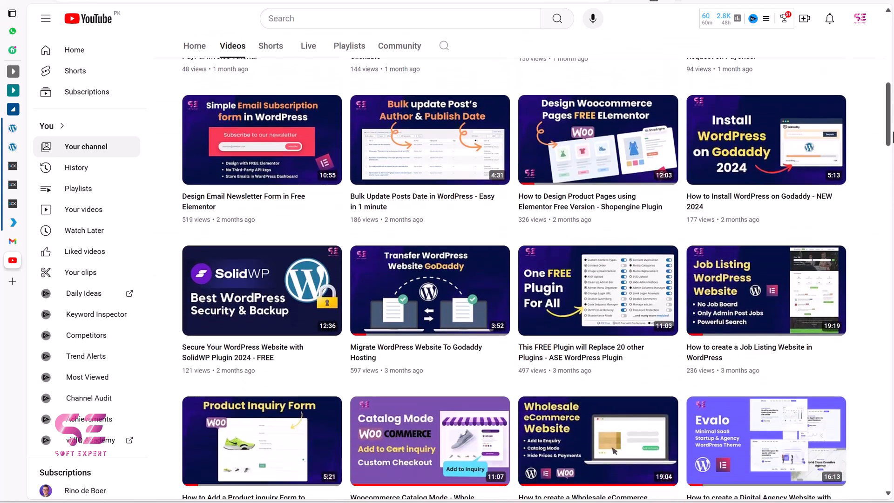
scroll("down", 3)
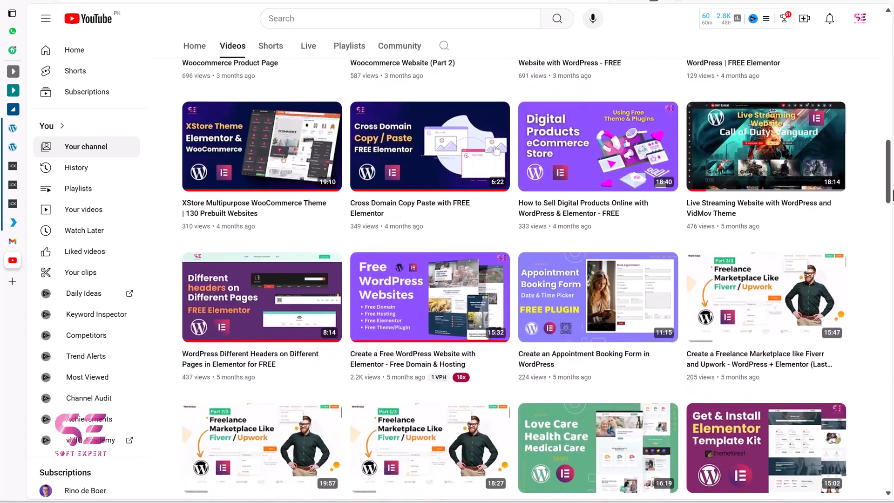
scroll("down", 3)
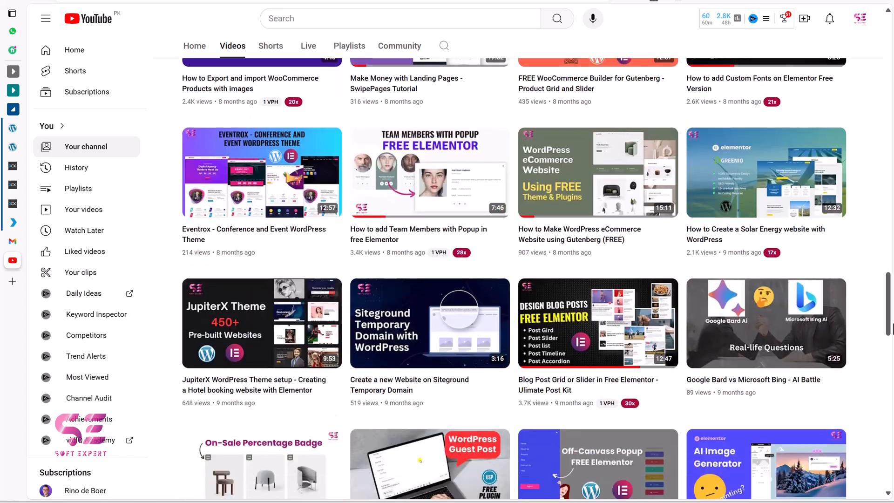
scroll("down", 3)
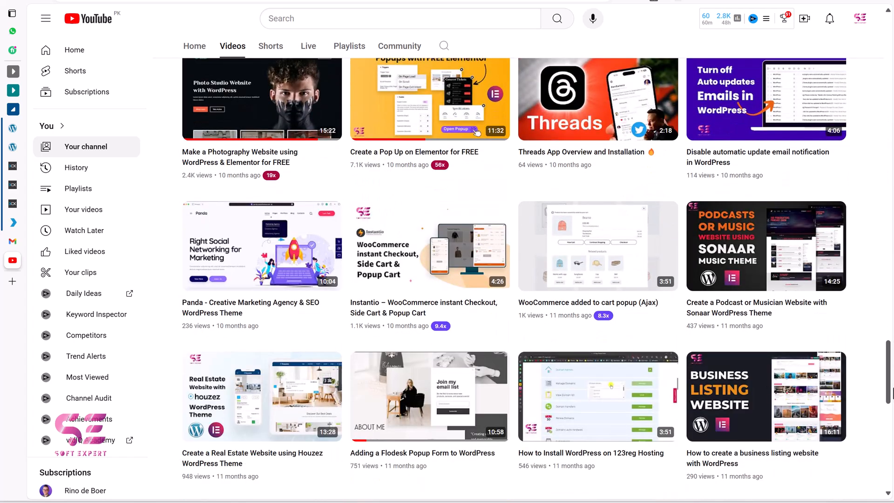
scroll("down", 3)
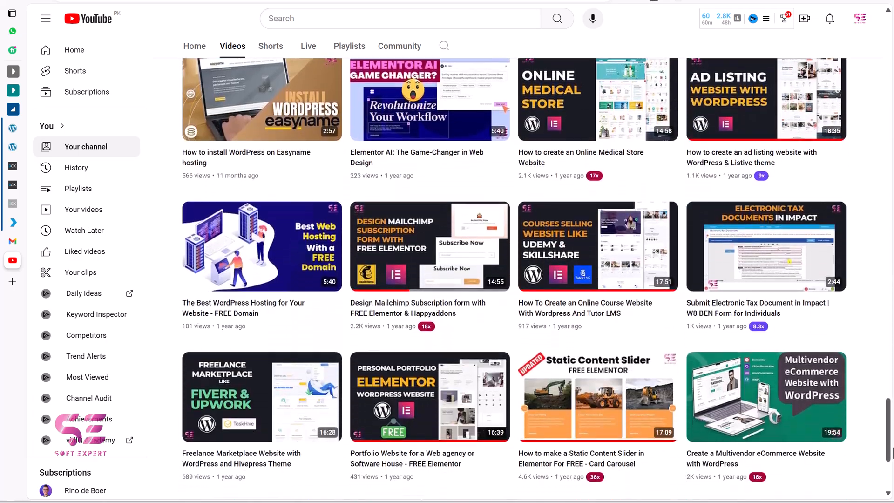